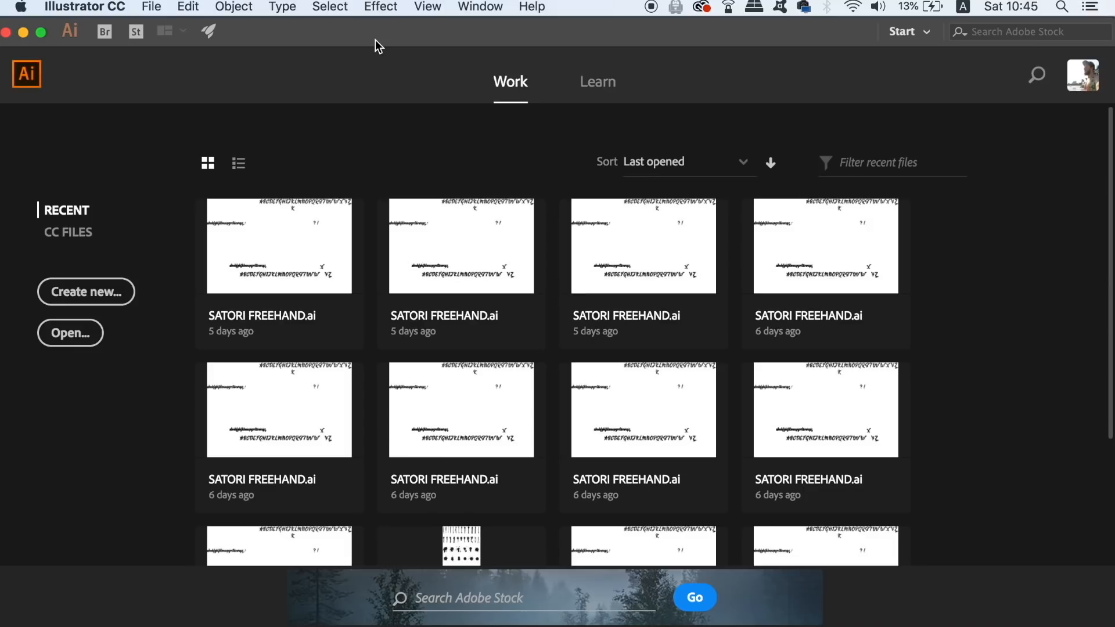
- Create a new document with the height set to 1080 px
click(151, 6)
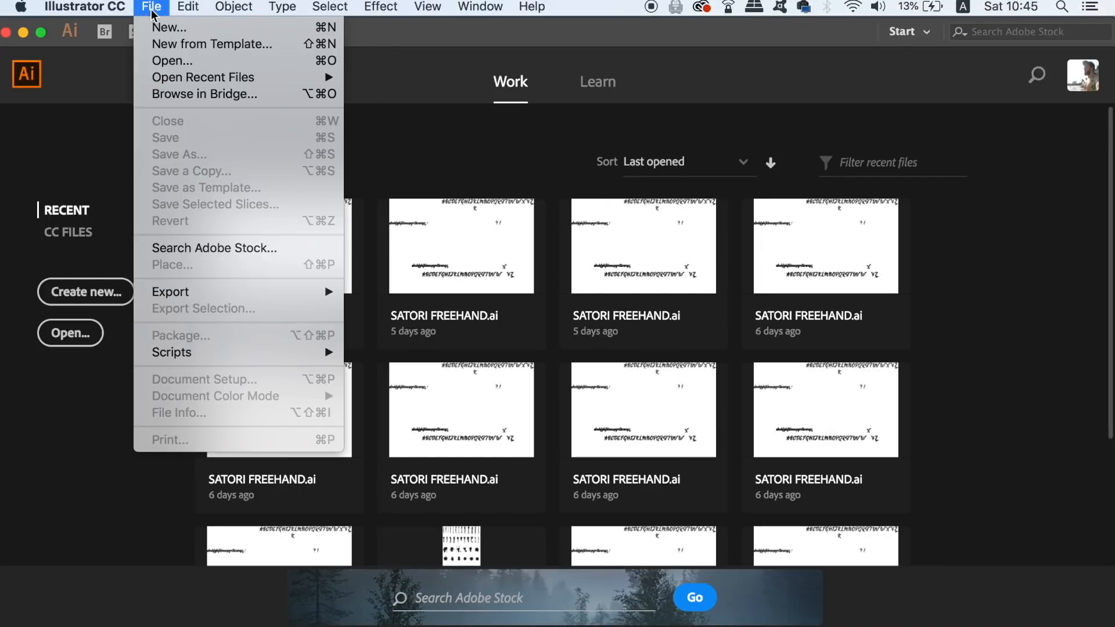
click(170, 26)
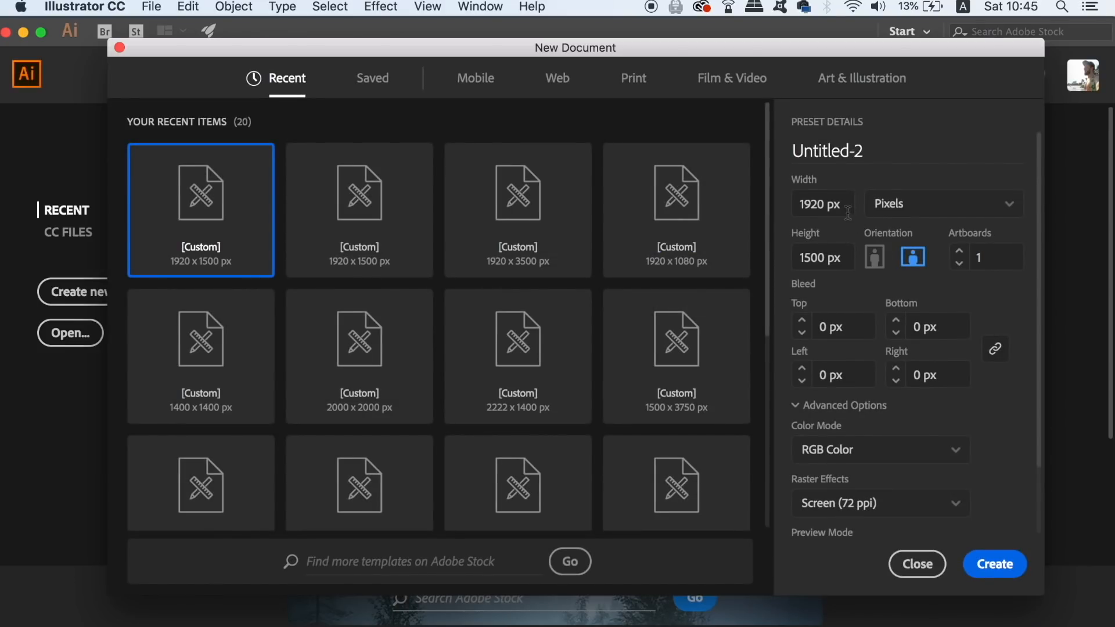
click(822, 258)
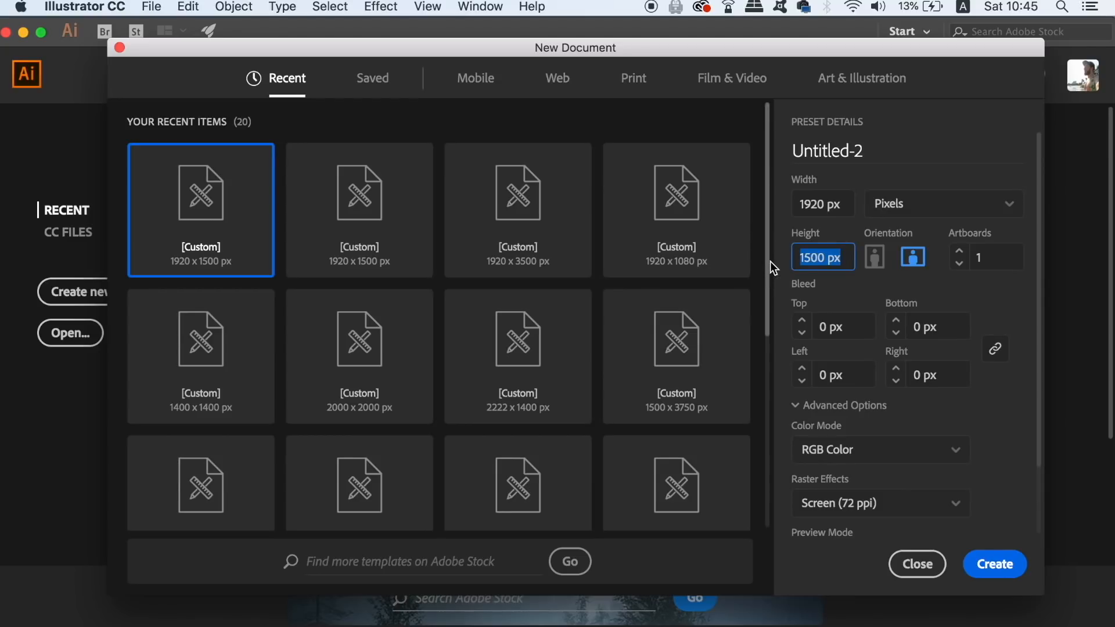
text(1080)
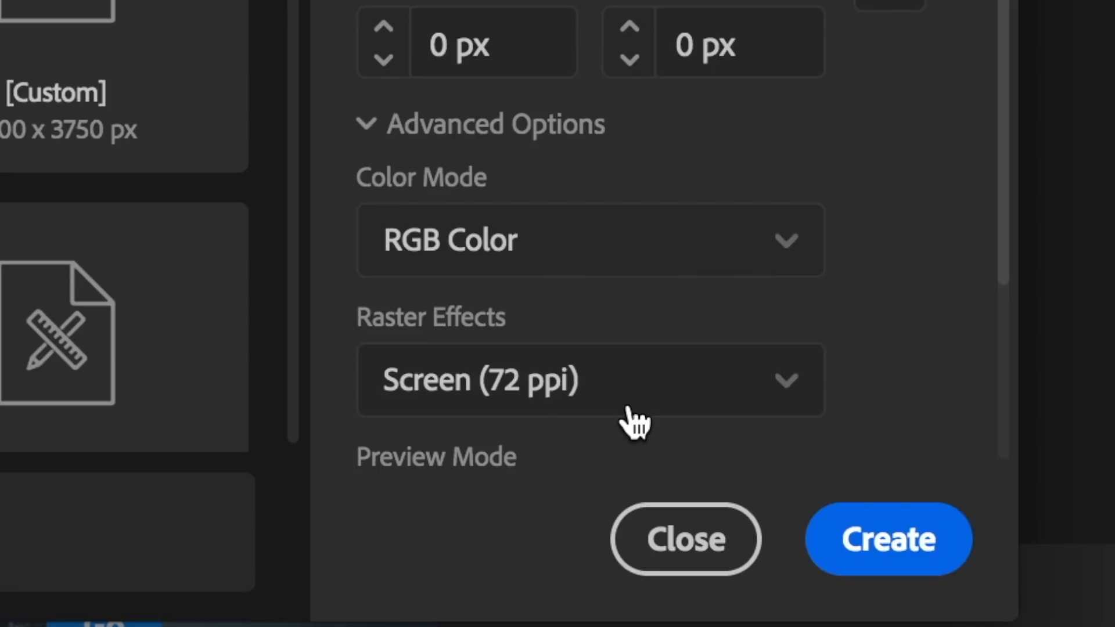
click(685, 539)
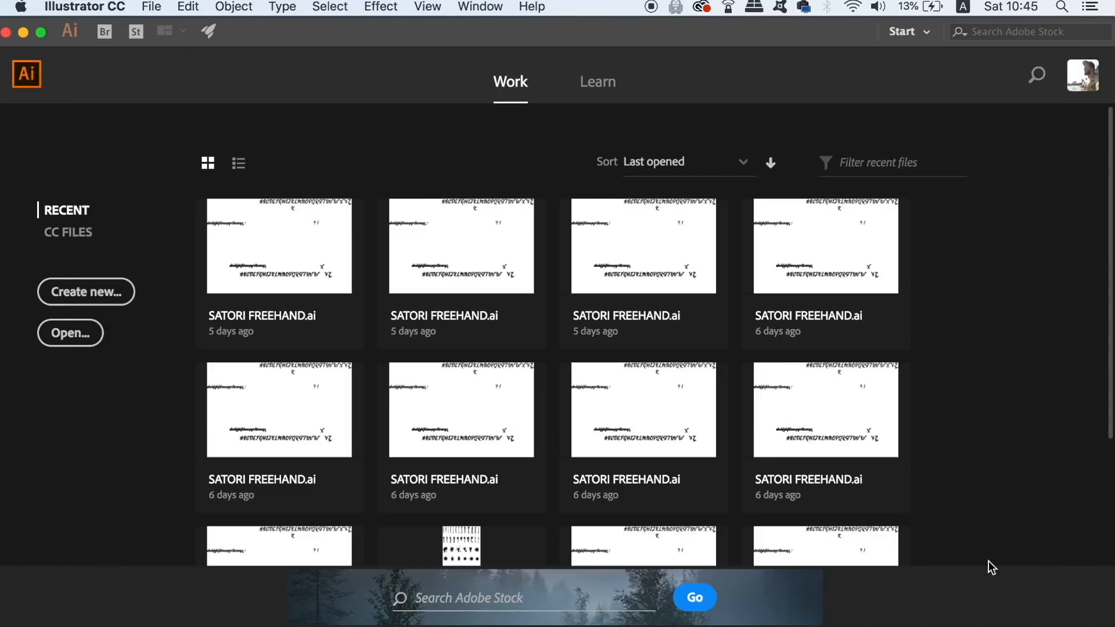
- Set the fill to a dark near-black shade in the Color Picker
click(85, 292)
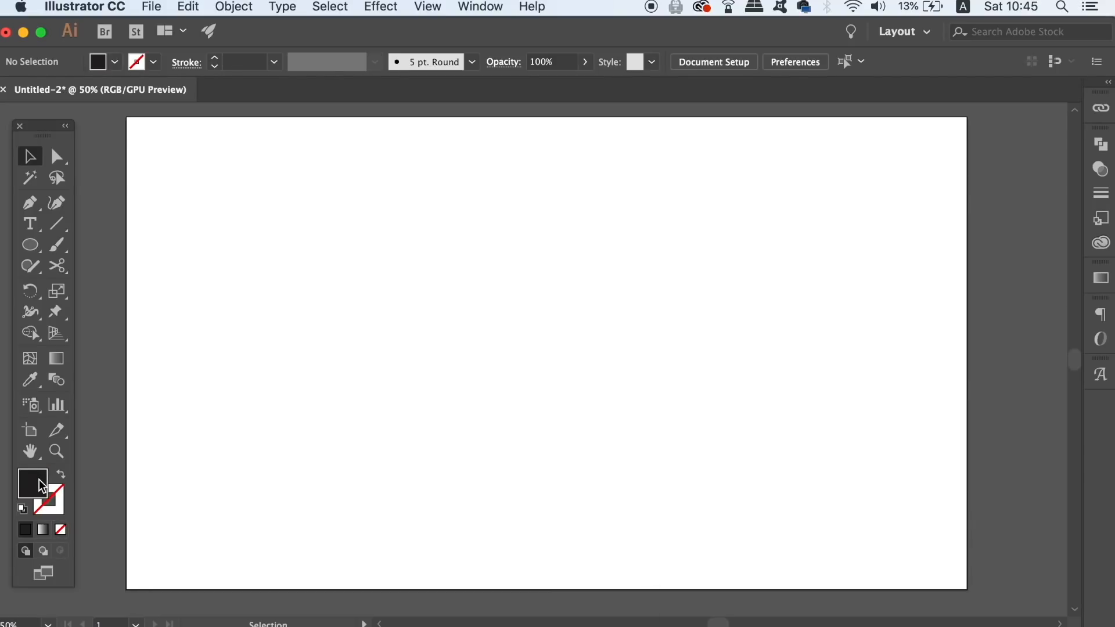
double_click(33, 482)
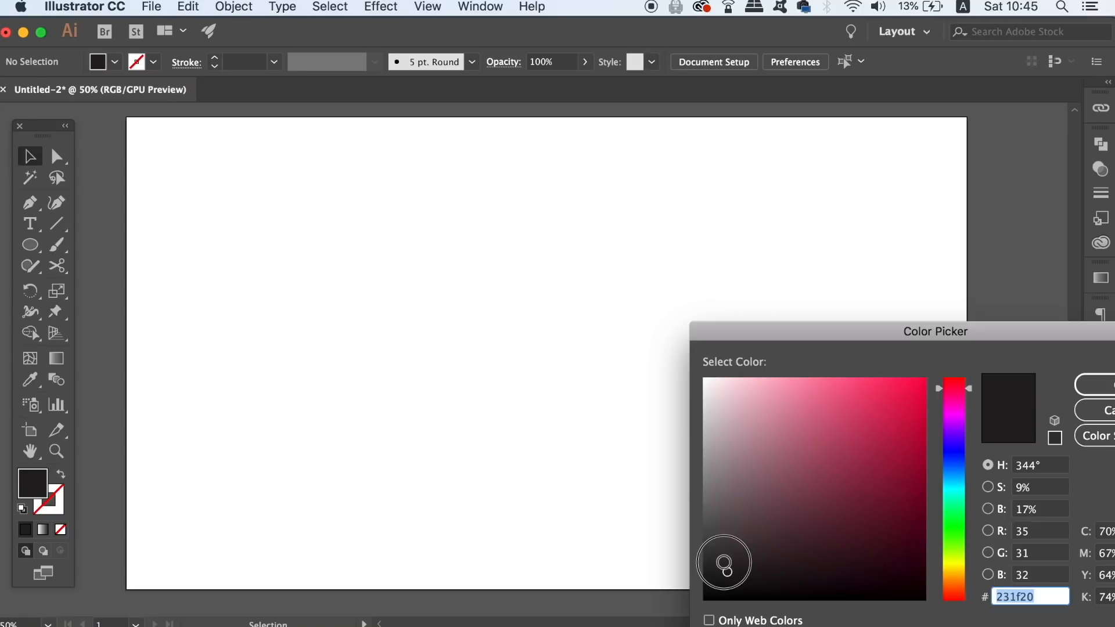
click(952, 452)
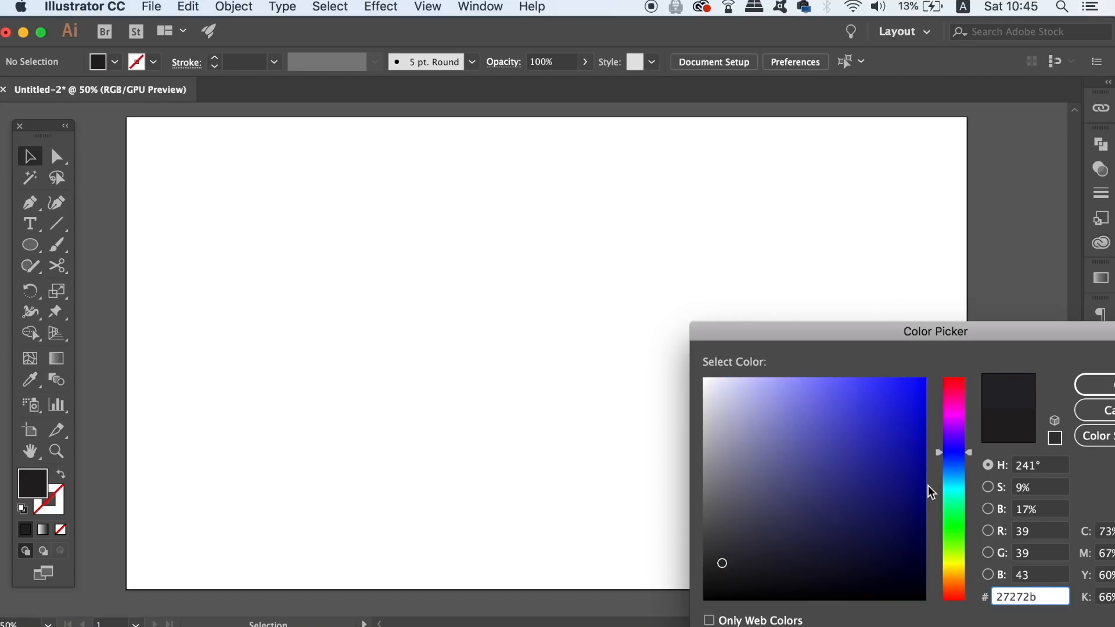
click(773, 538)
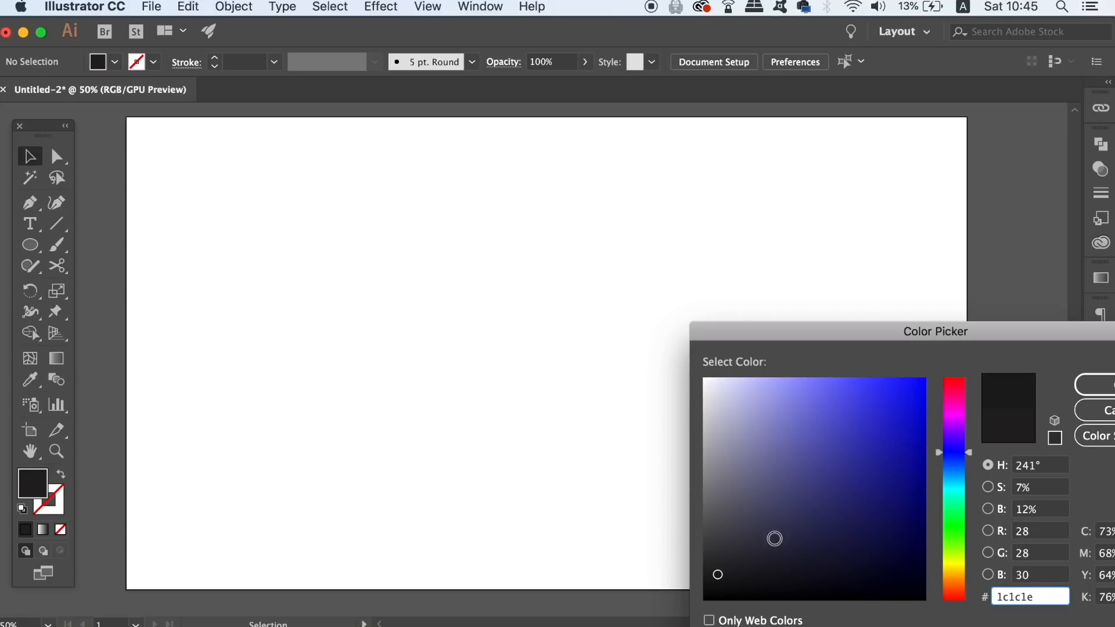
key(m)
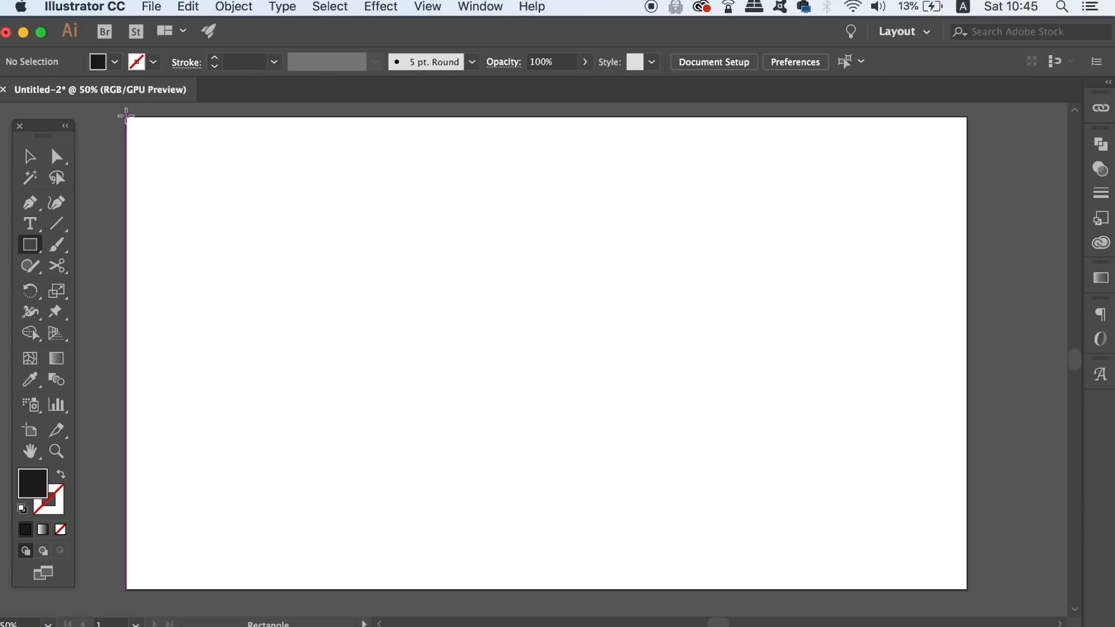
- Draw a dark rectangle covering the artboard and lock it in place
drag(126, 114, 617, 492)
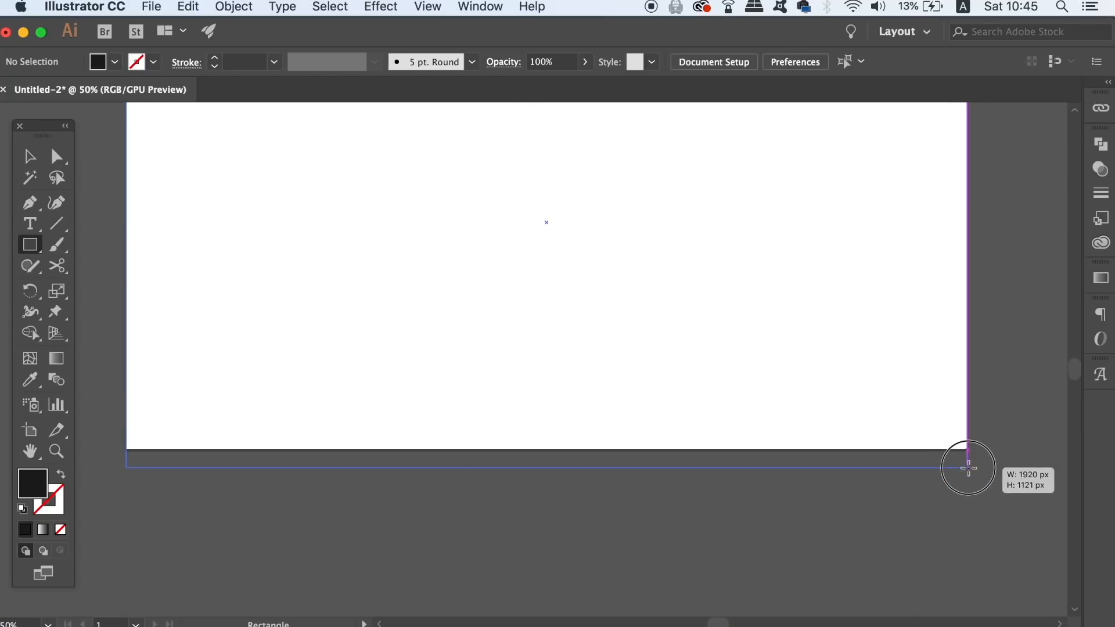
drag(967, 467, 968, 451)
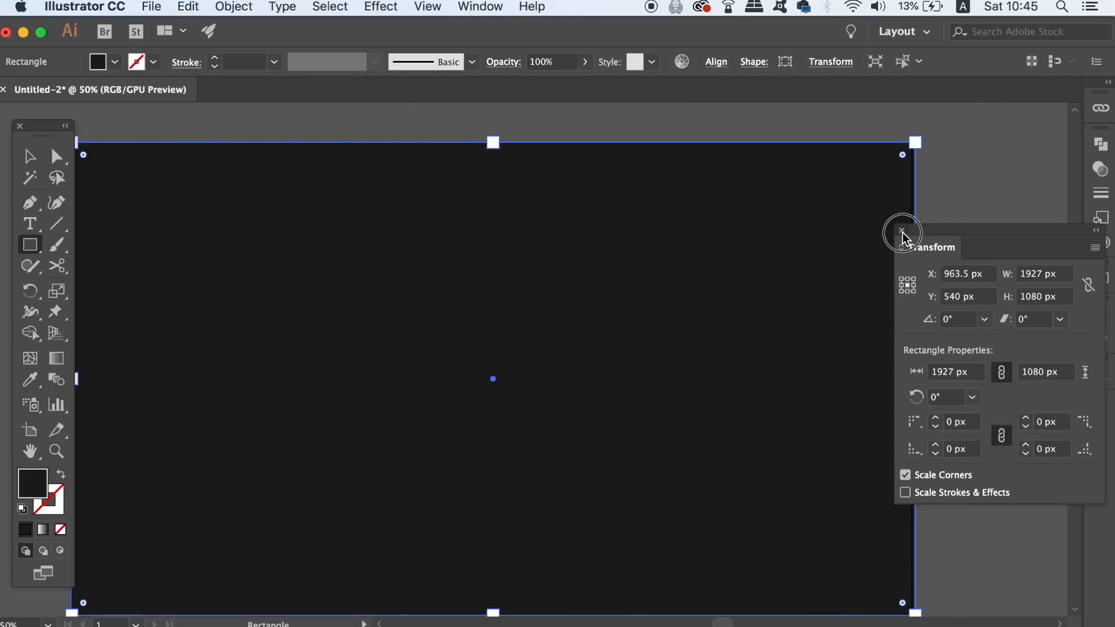
click(233, 7)
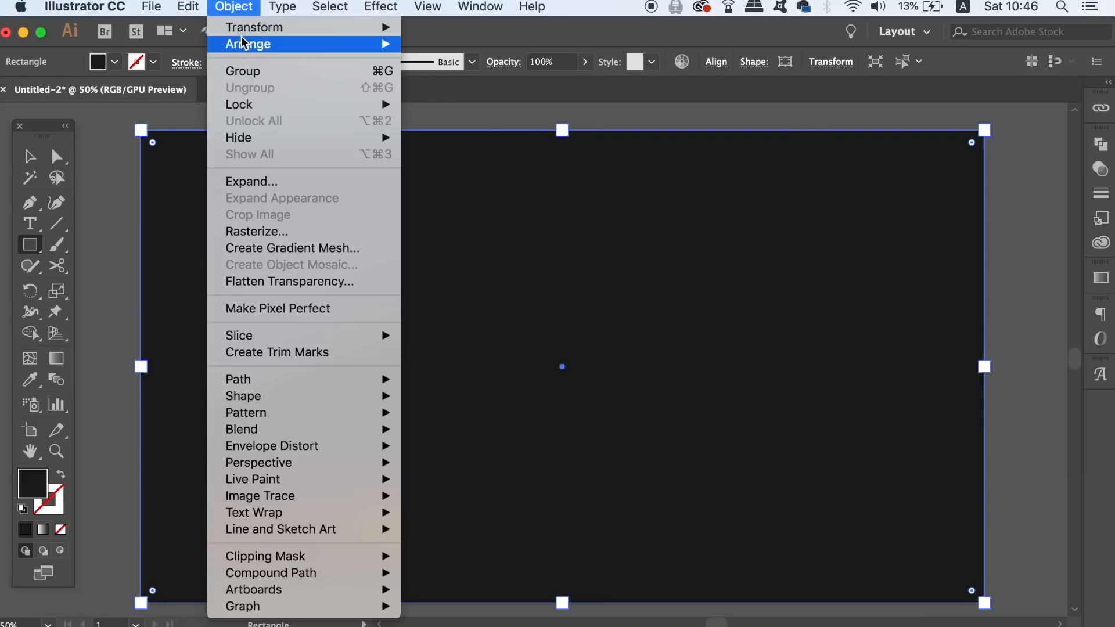
mouse_move(239, 105)
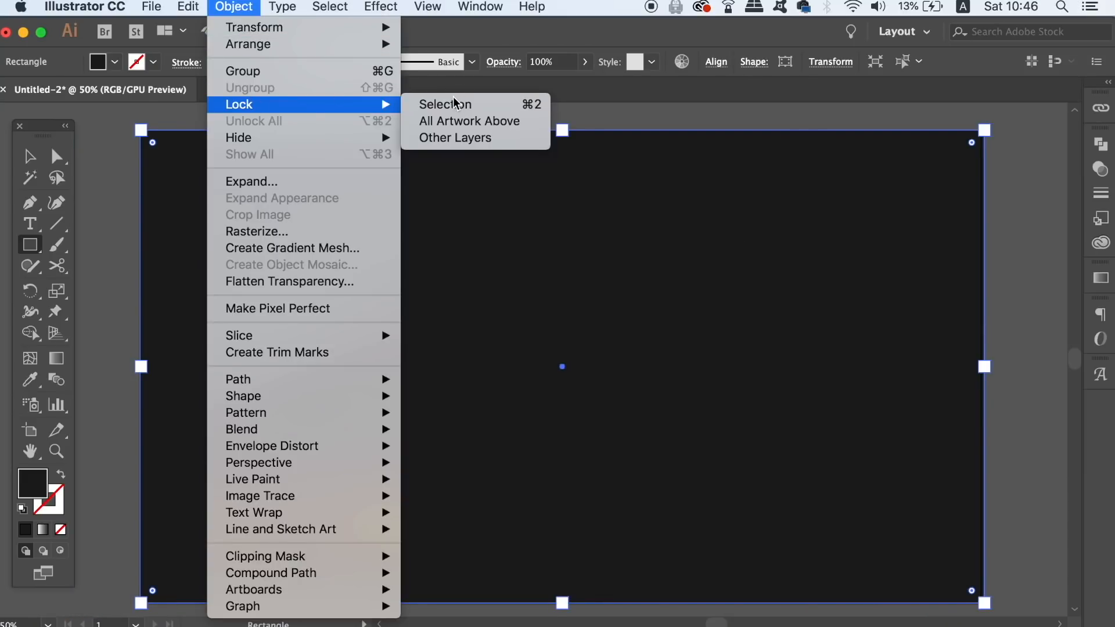
click(444, 103)
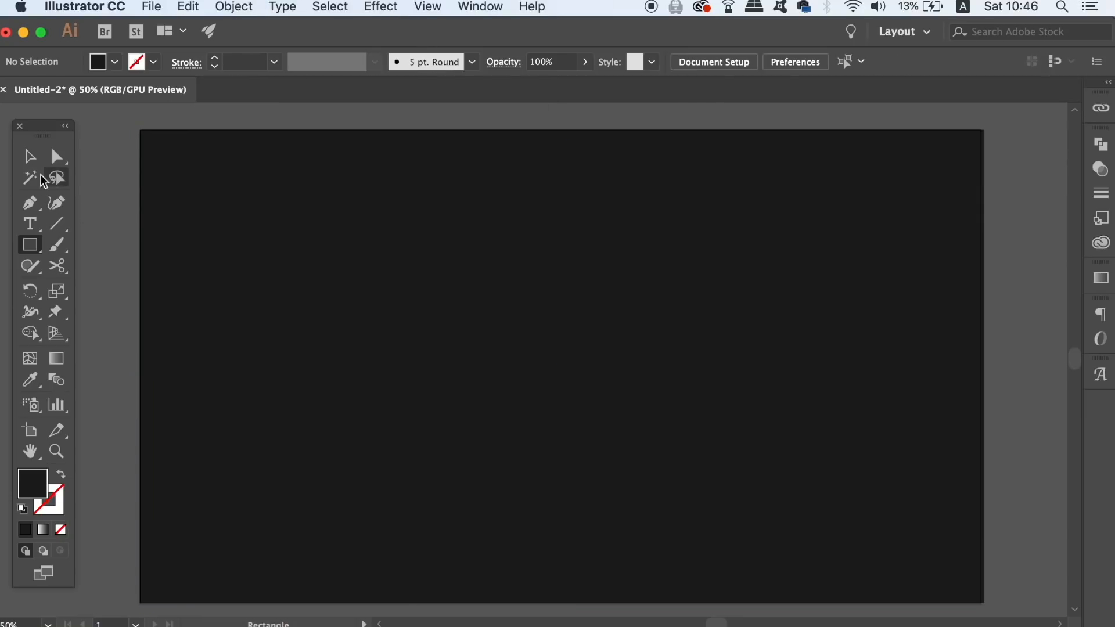
click(30, 155)
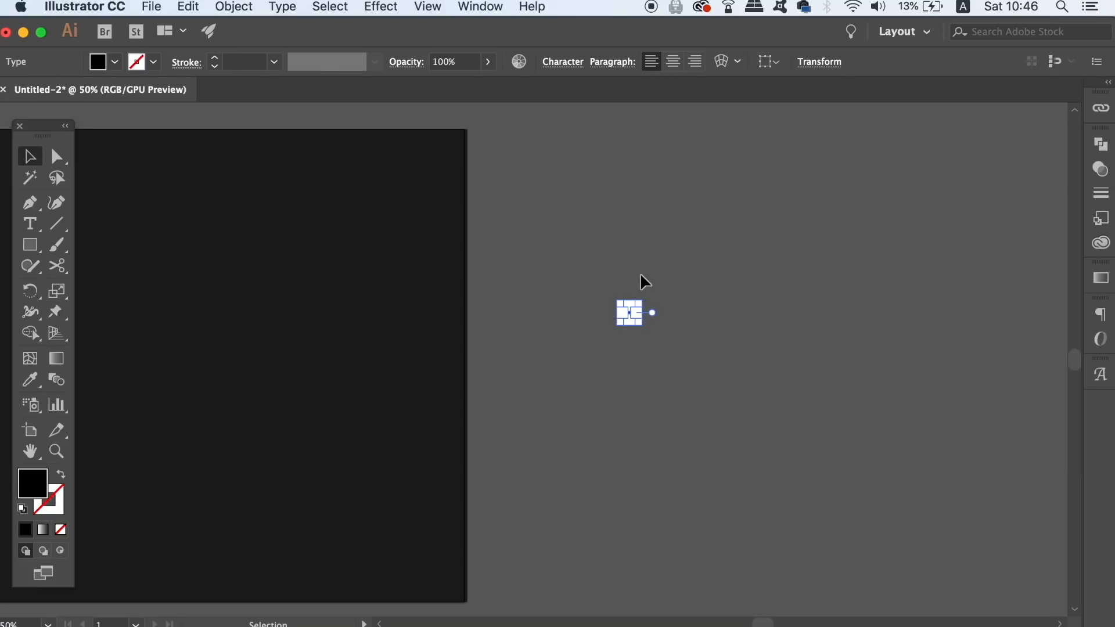
- Scale the letter O up and set it in the Script Satori font
drag(630, 312, 871, 459)
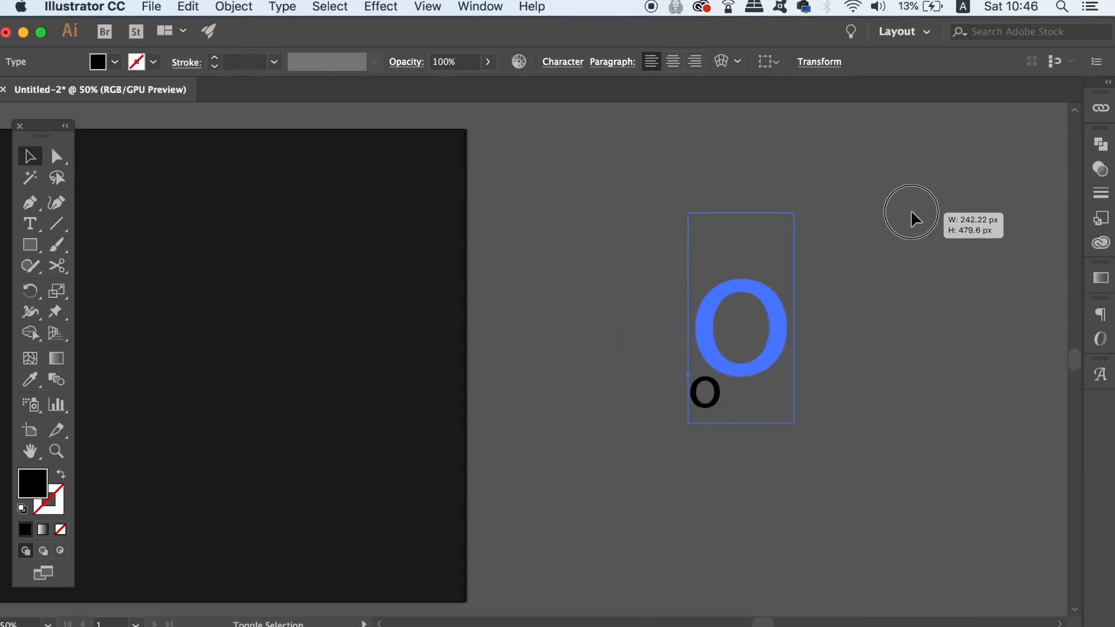
drag(740, 328, 618, 328)
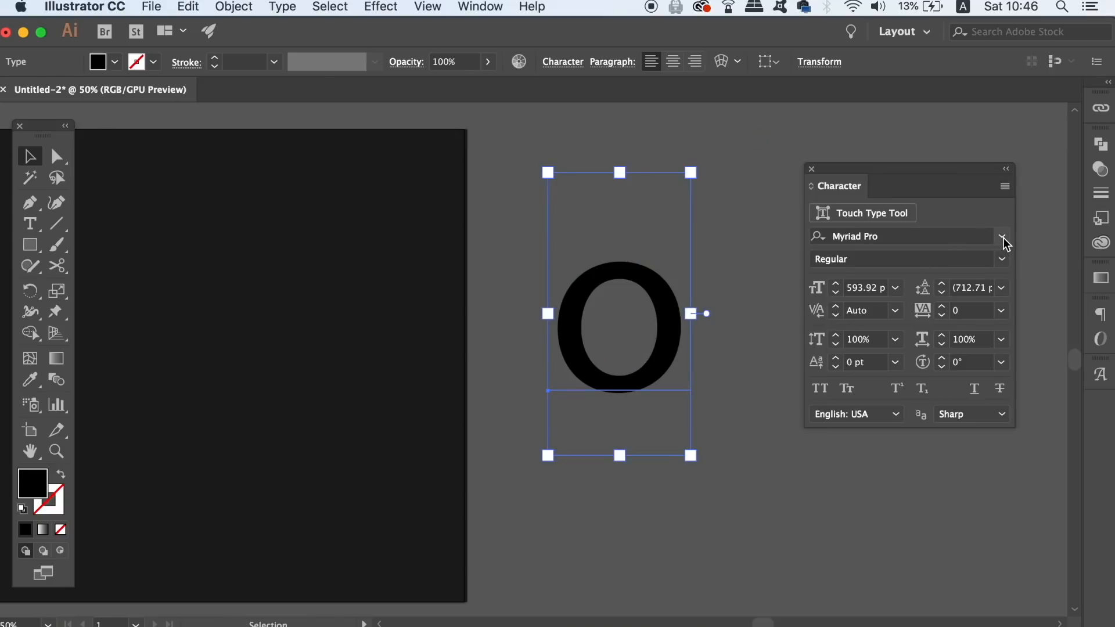
click(1002, 236)
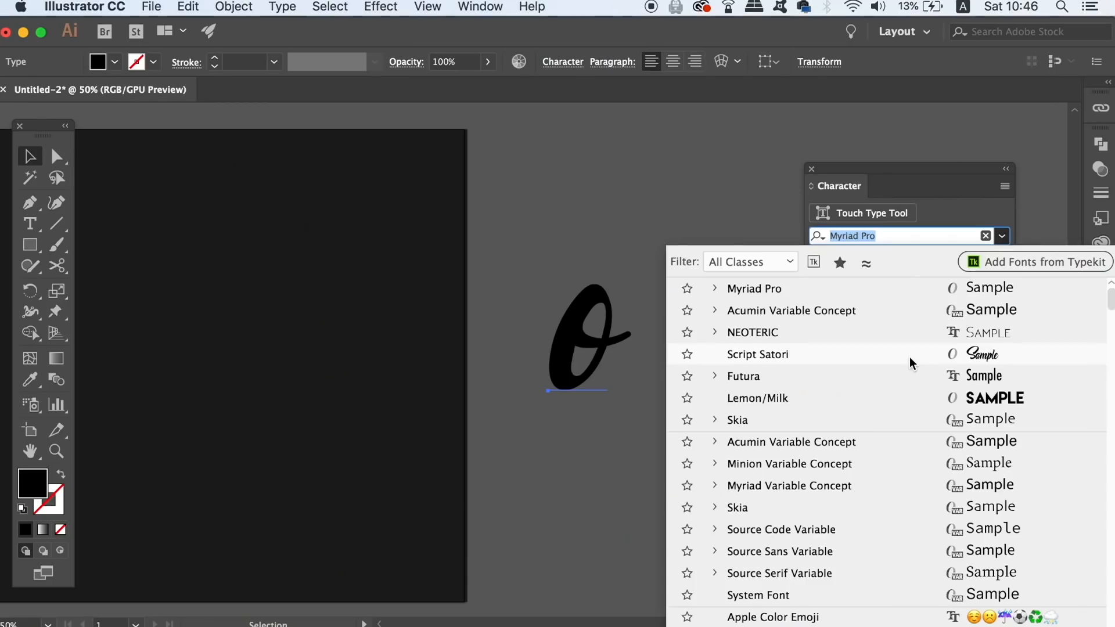
click(757, 354)
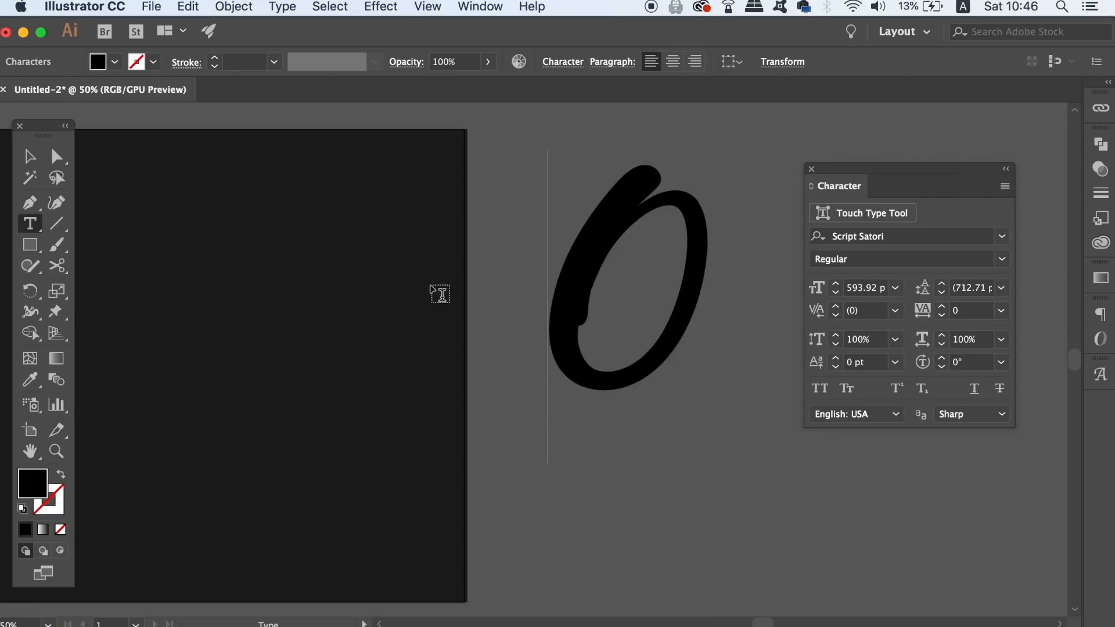
click(29, 156)
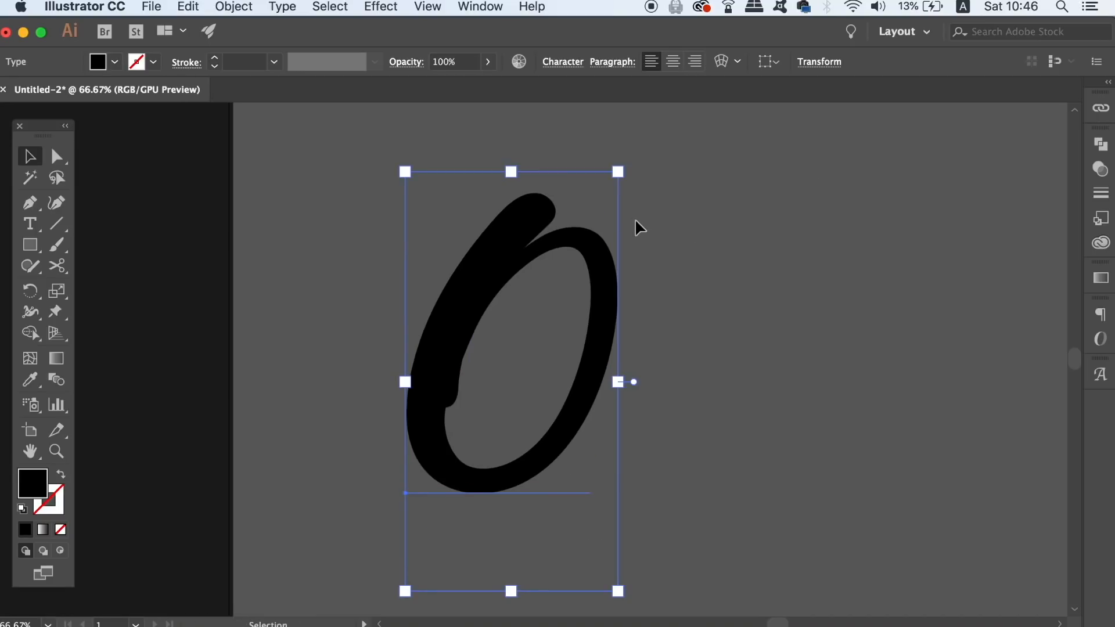
- Convert the O to outlines and remove its inner contour path
click(281, 7)
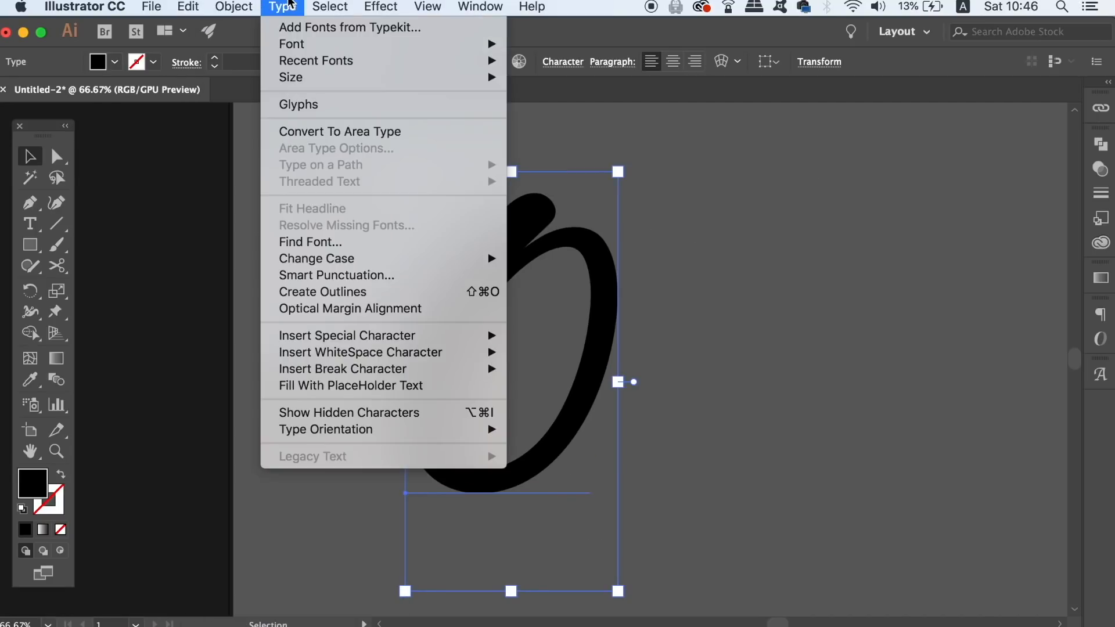
mouse_move(322, 292)
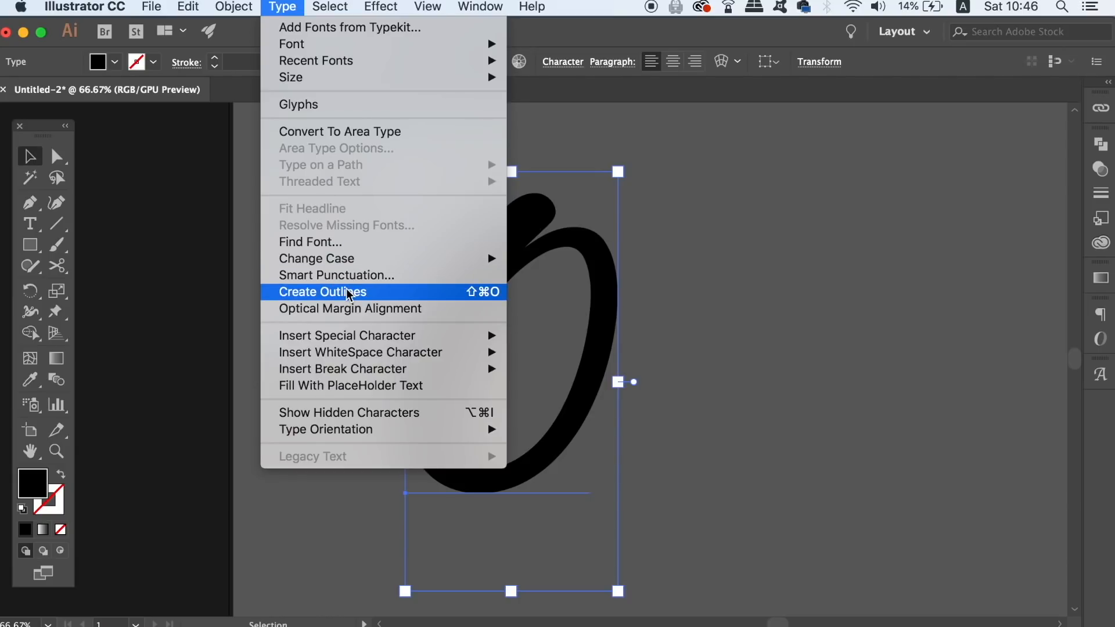
click(322, 291)
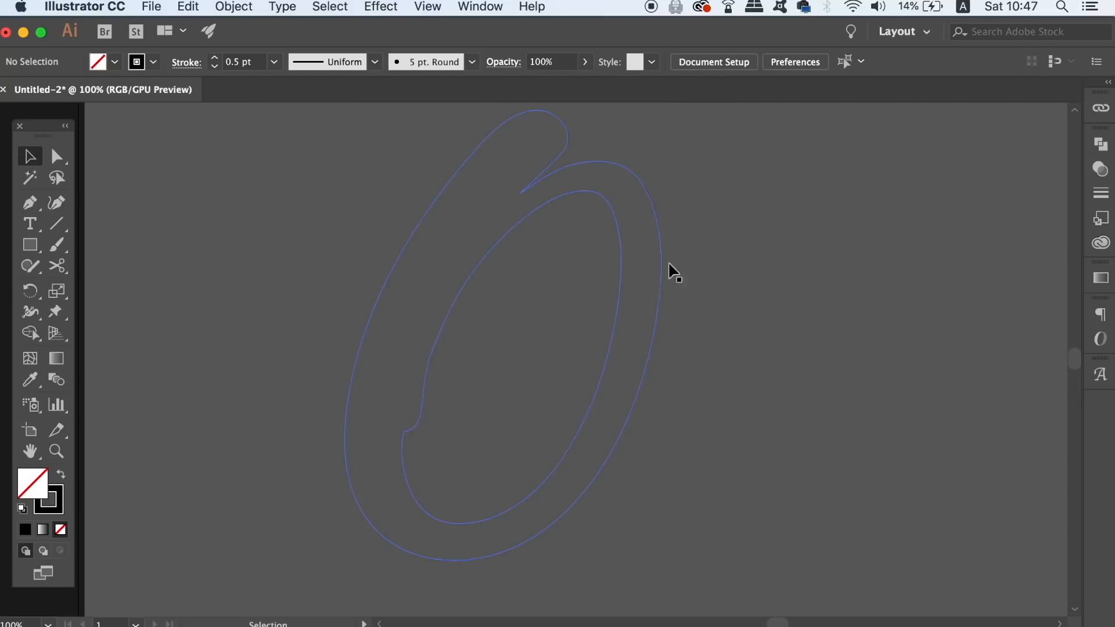
click(55, 266)
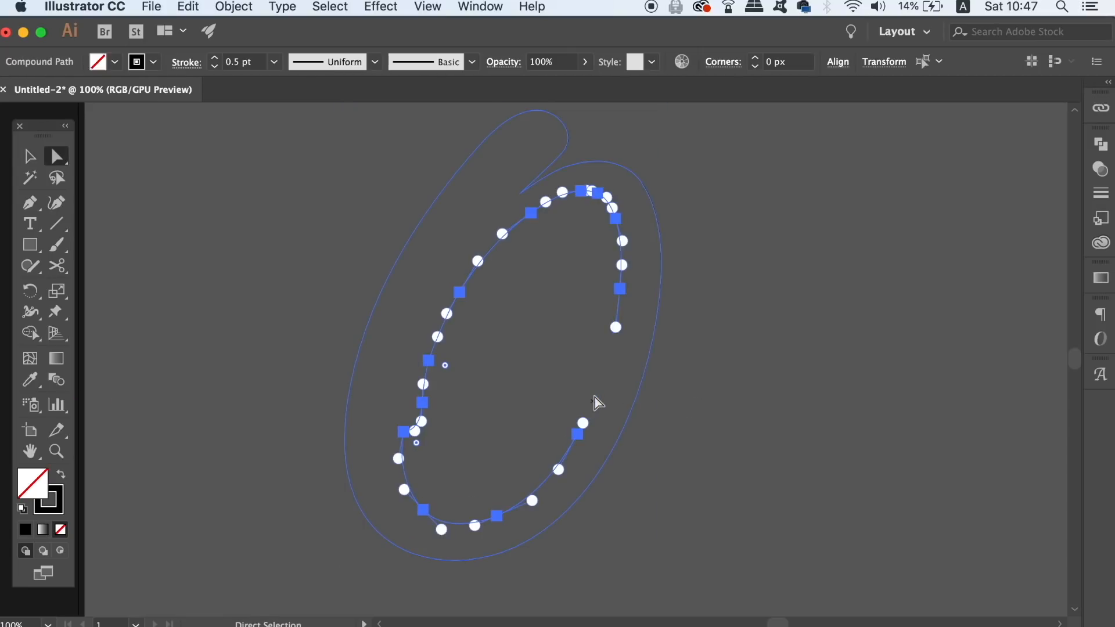
click(923, 375)
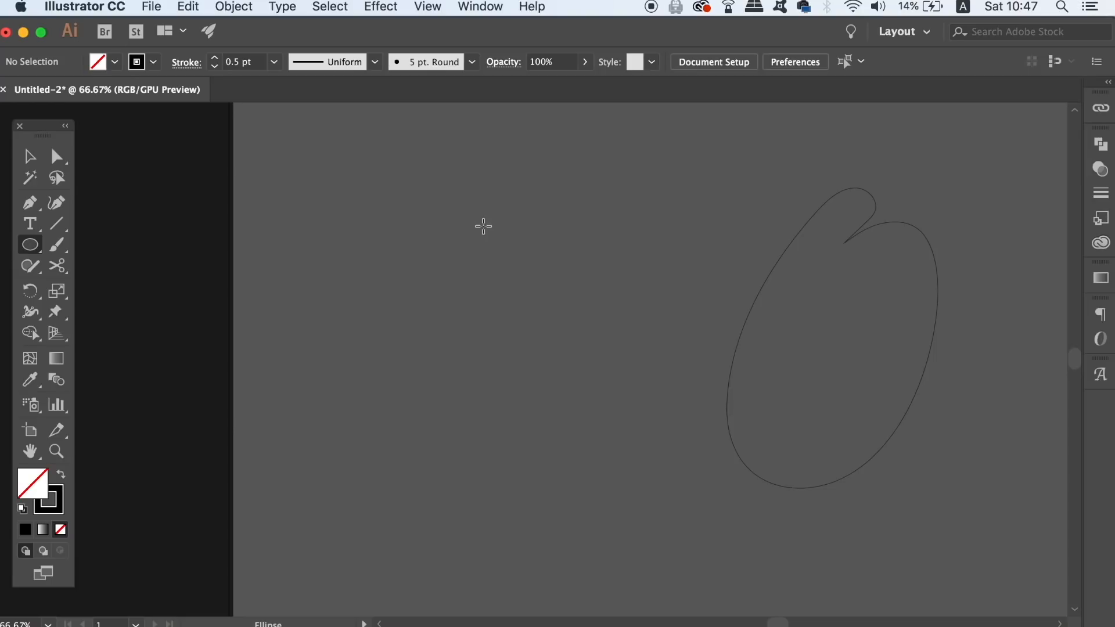
- Draw a small circle near the letter and fill it with a pink-to-purple gradient
key(l)
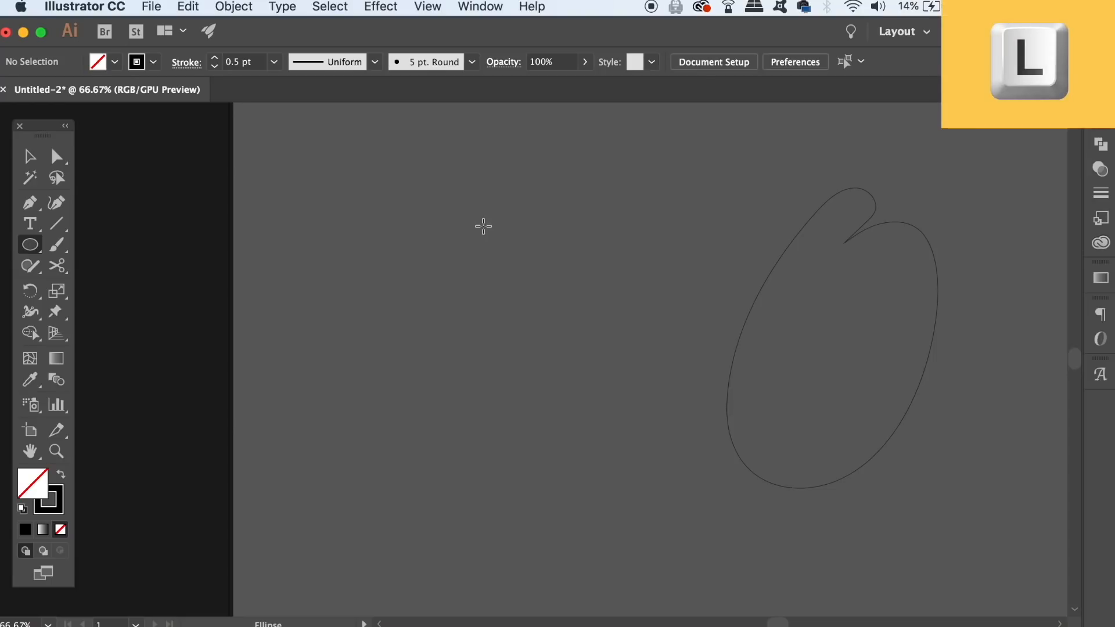
drag(373, 149, 438, 221)
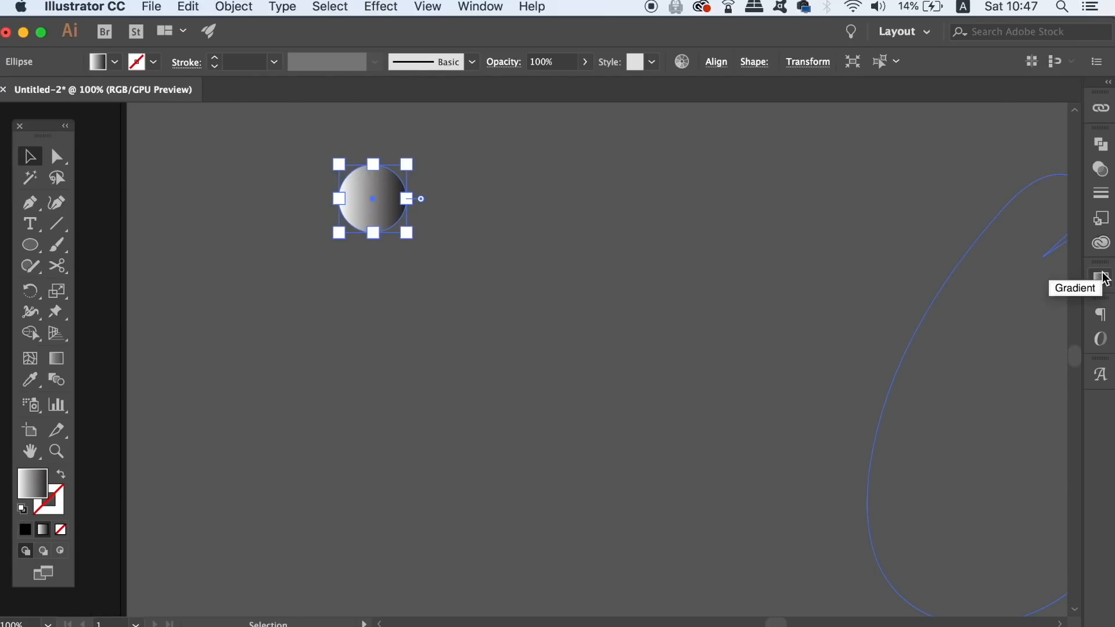
click(1099, 278)
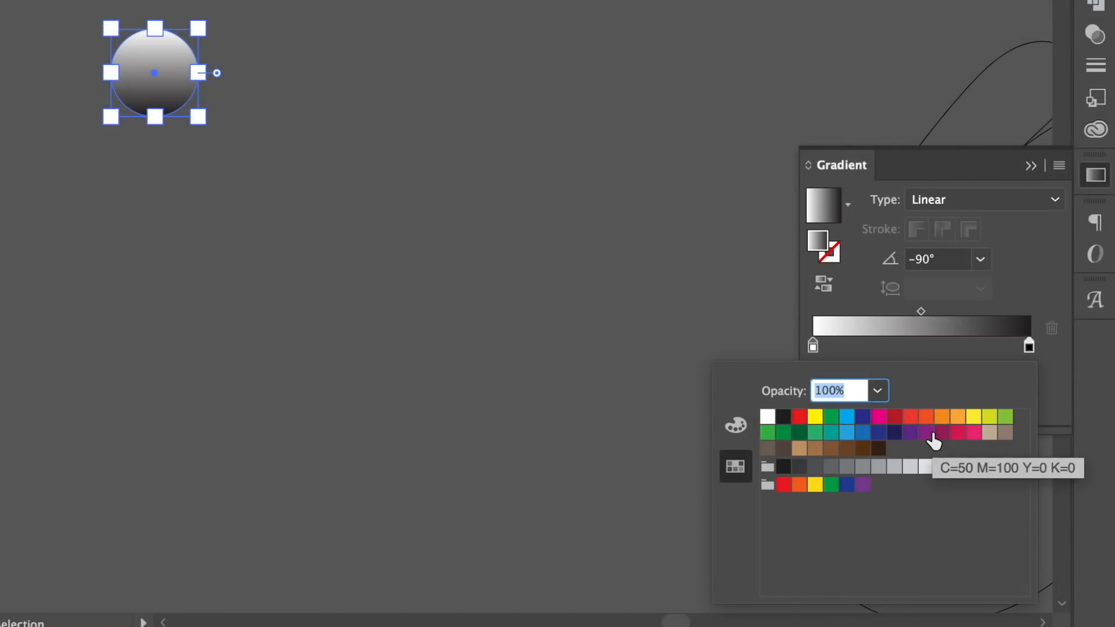
click(935, 433)
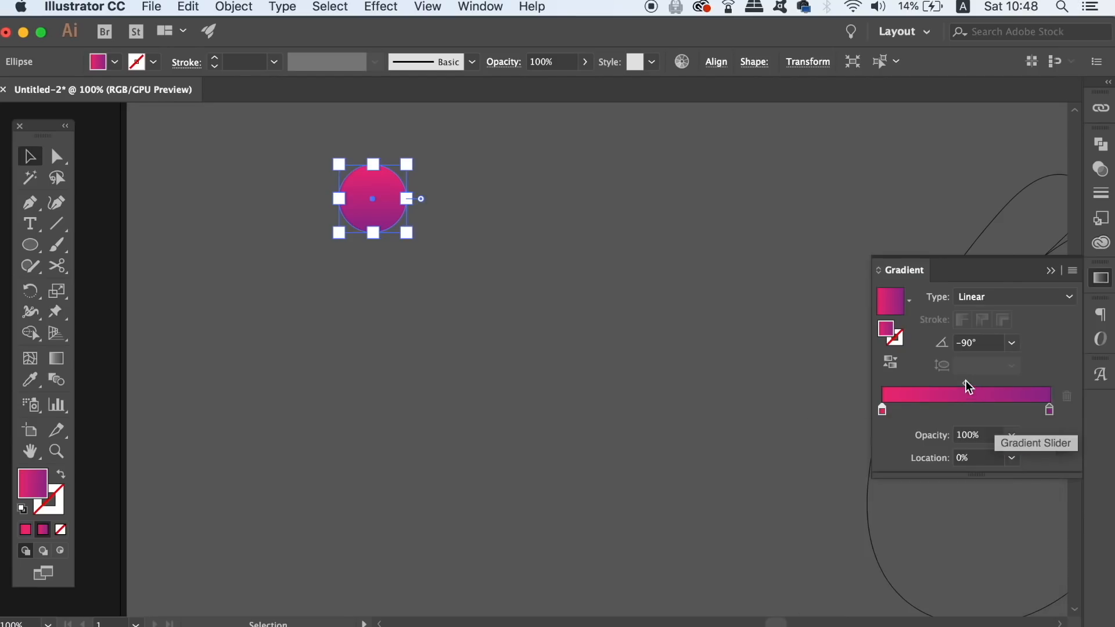
click(498, 204)
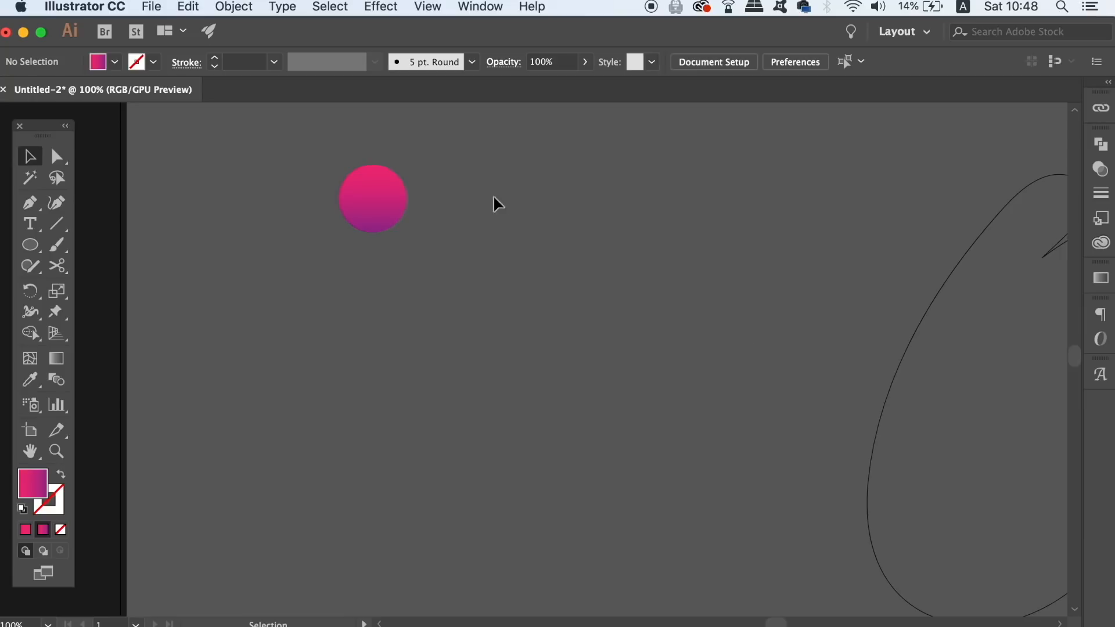
- Copy the gradient circle straight down and select both circles
click(373, 197)
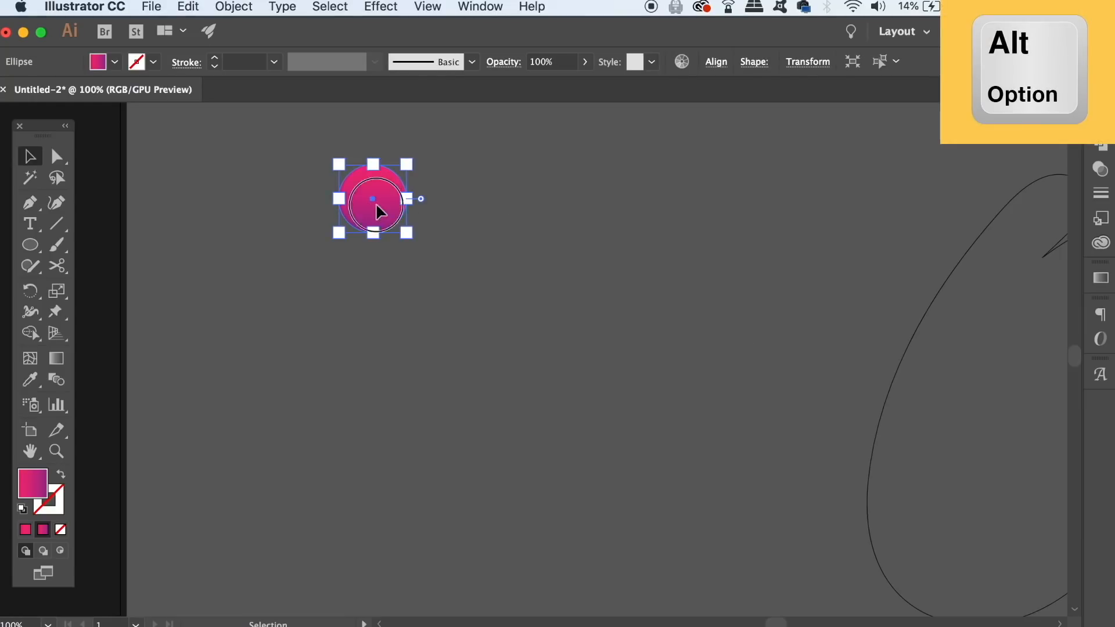
drag(372, 198, 372, 452)
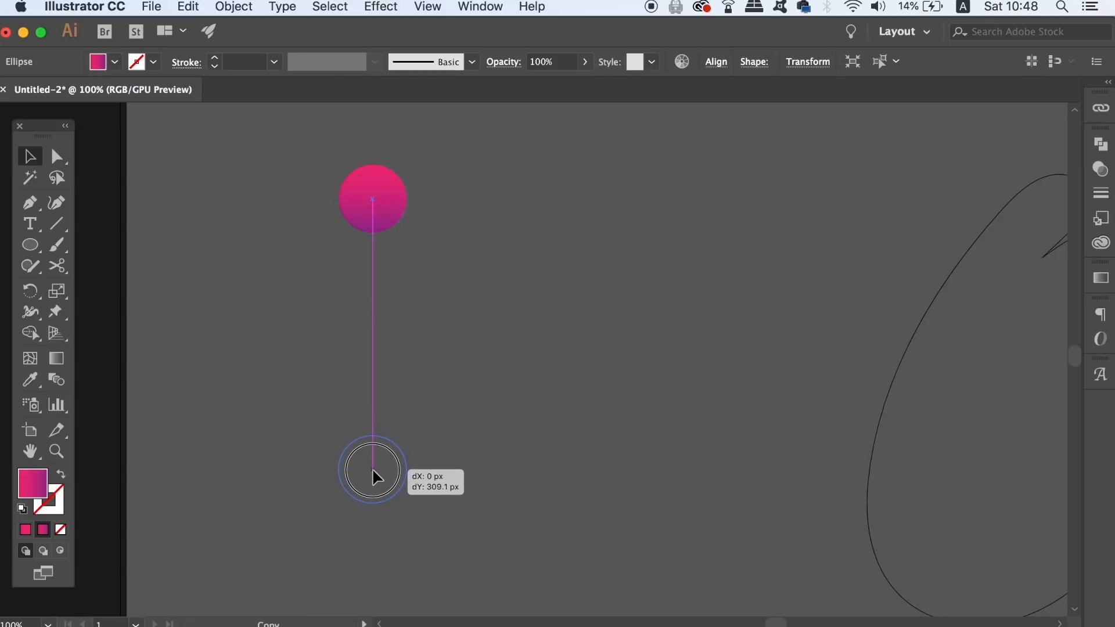
drag(373, 198, 373, 468)
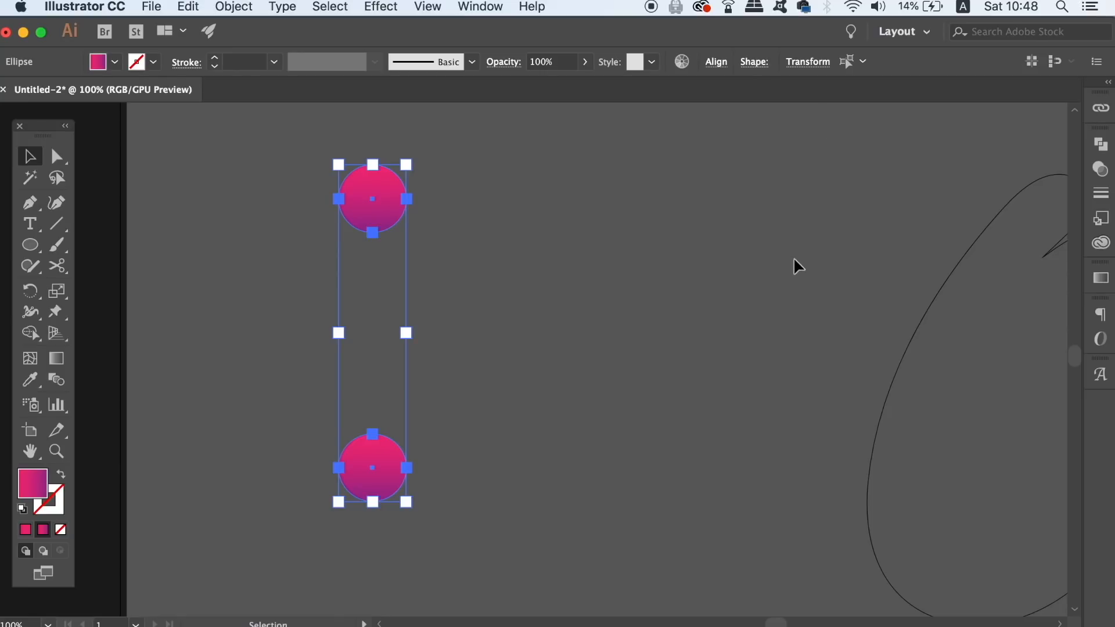
click(716, 61)
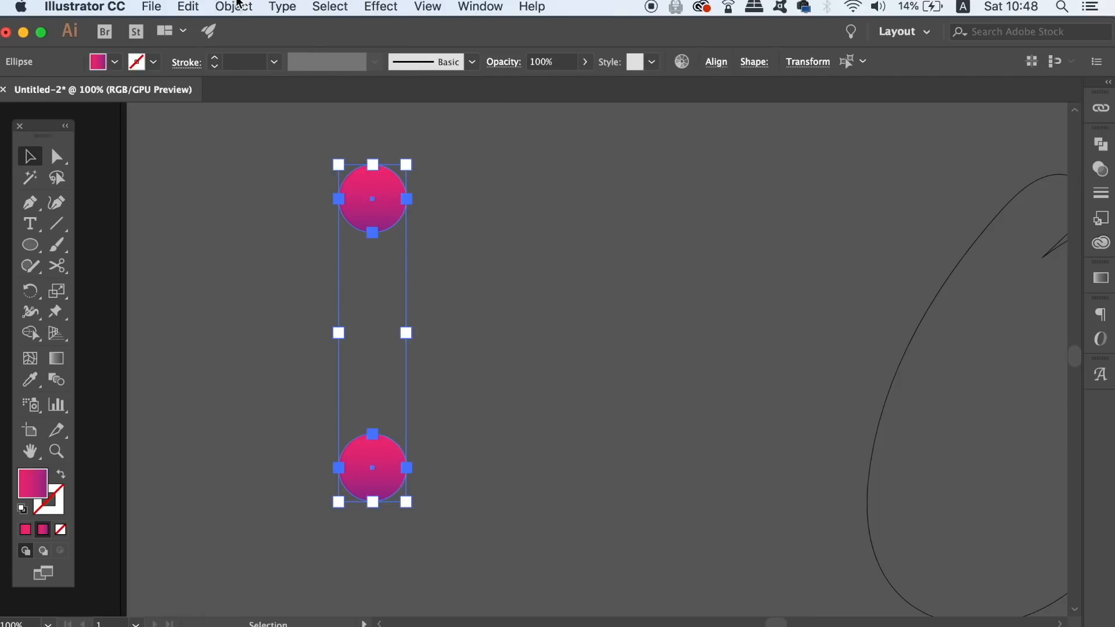
- Set the blend options and blend the two circles into one gradient bar
click(233, 7)
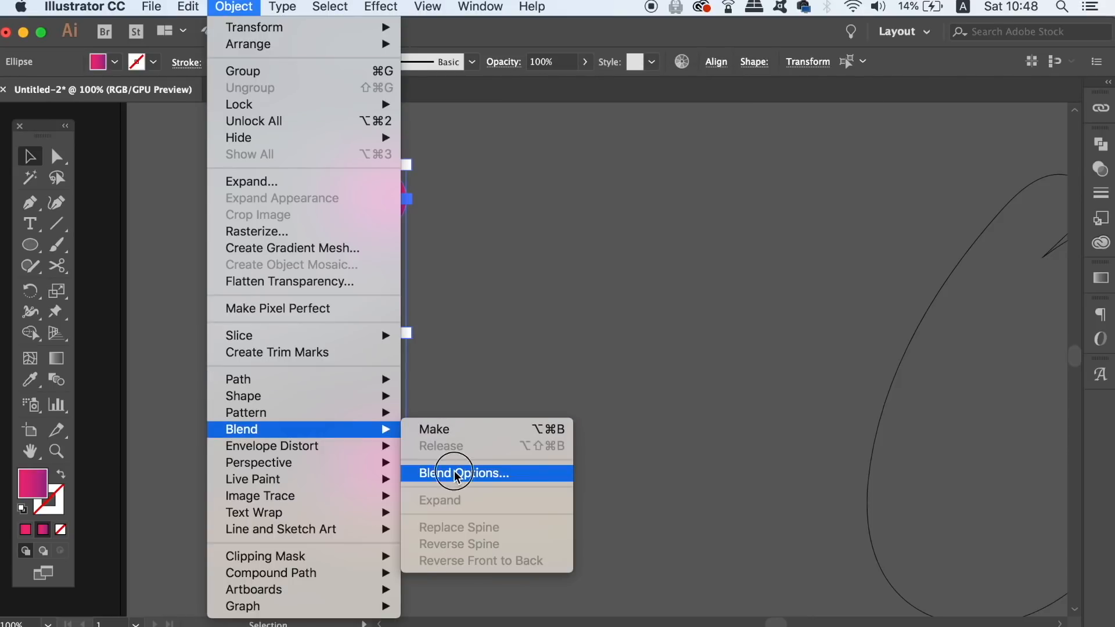
click(464, 473)
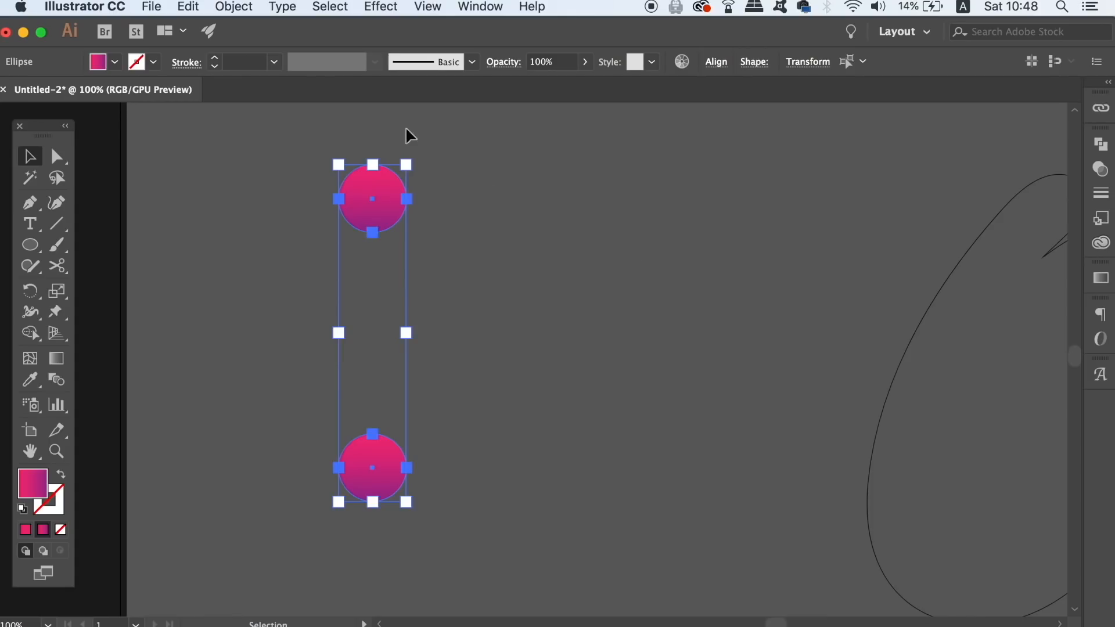
click(233, 7)
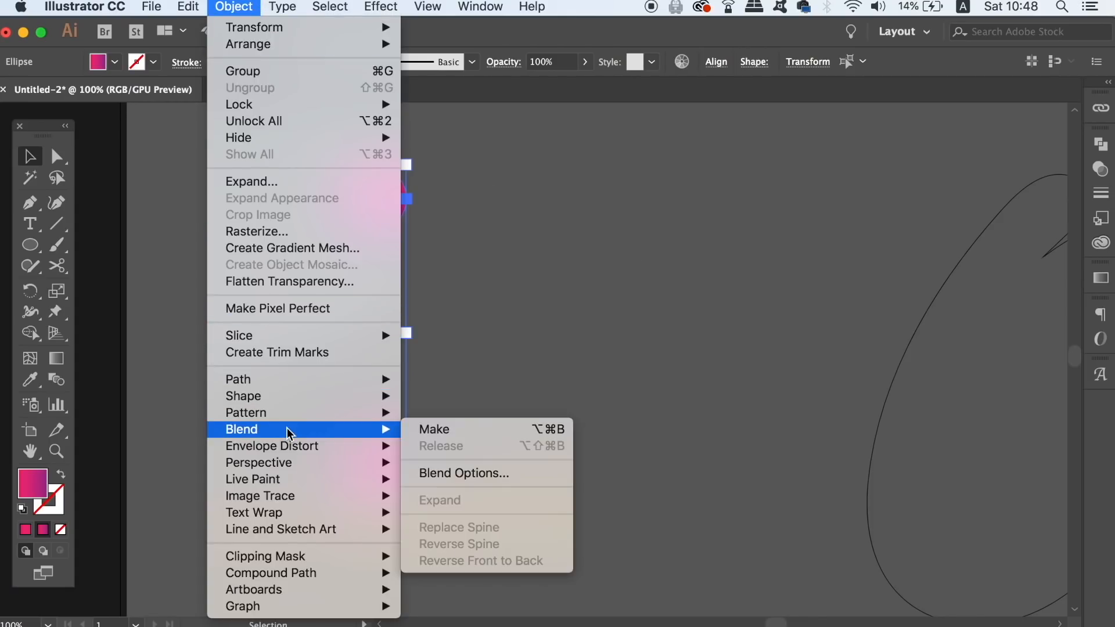
mouse_move(433, 429)
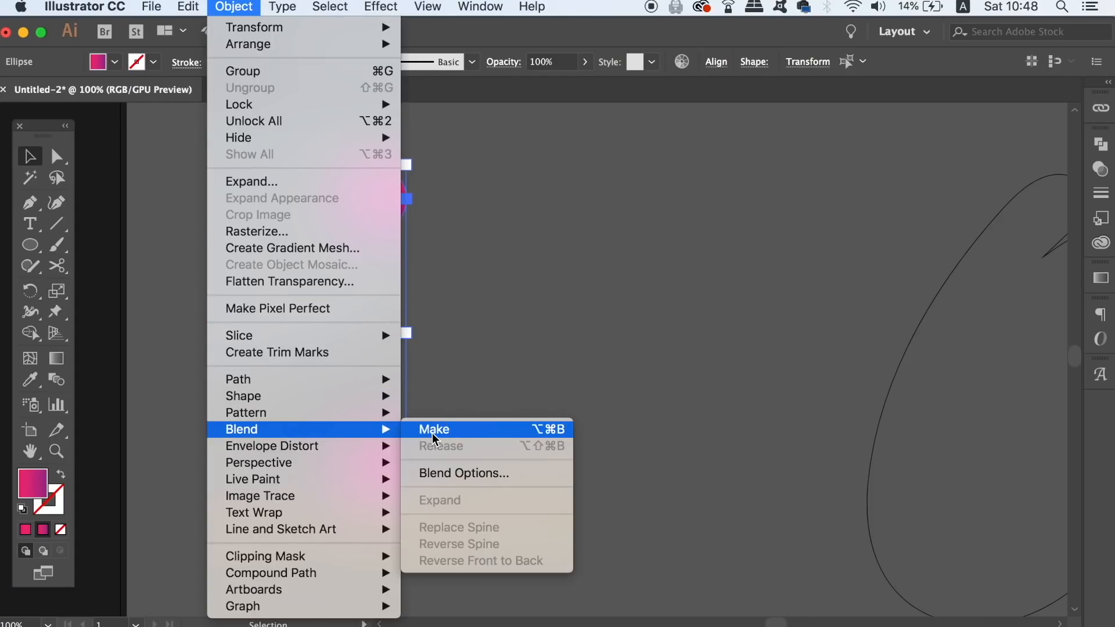
click(433, 428)
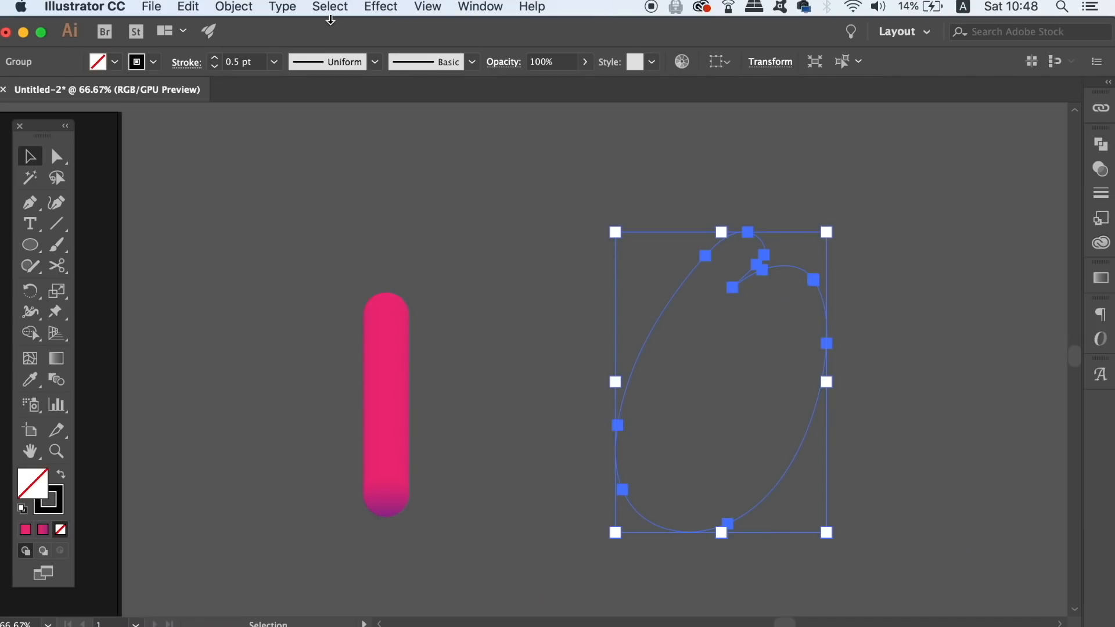
- Release the O's compound path and replace the blend's spine with it
click(233, 7)
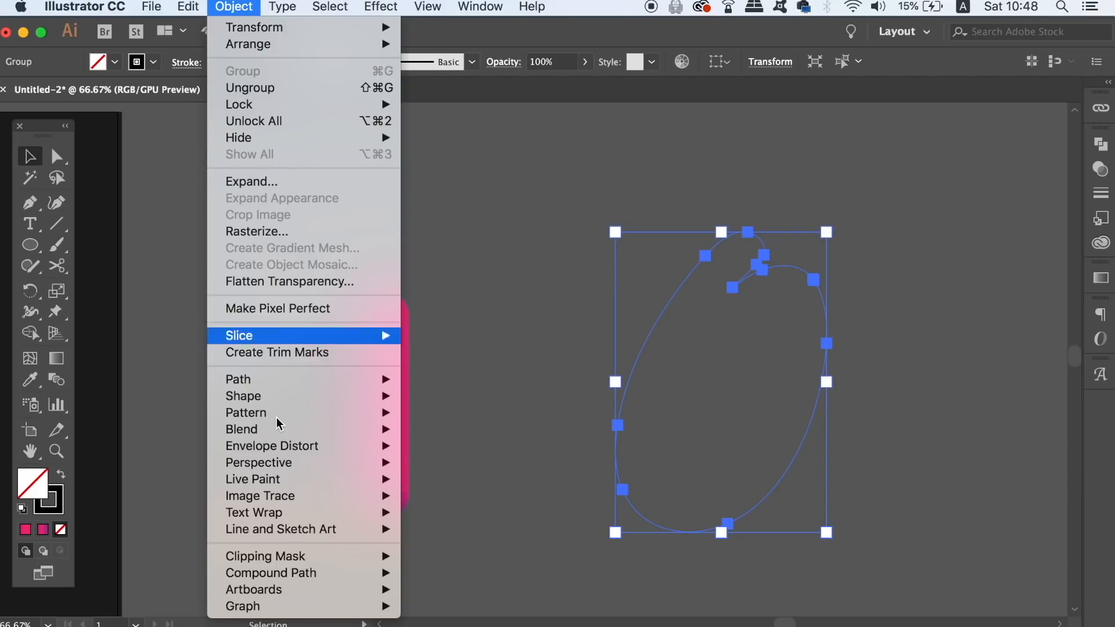
mouse_move(270, 572)
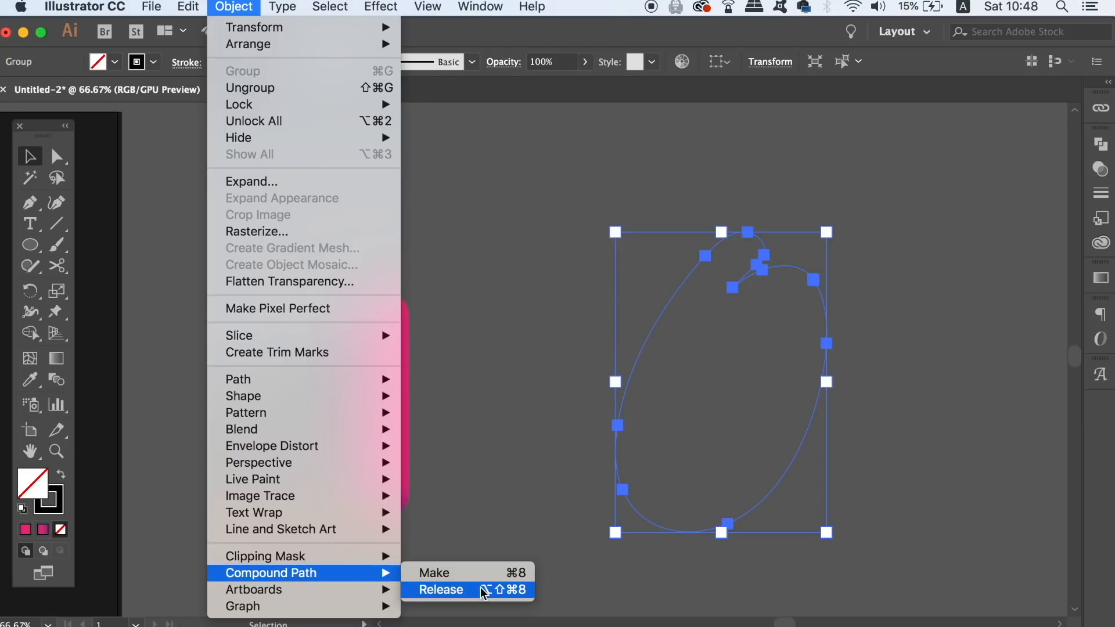
click(442, 590)
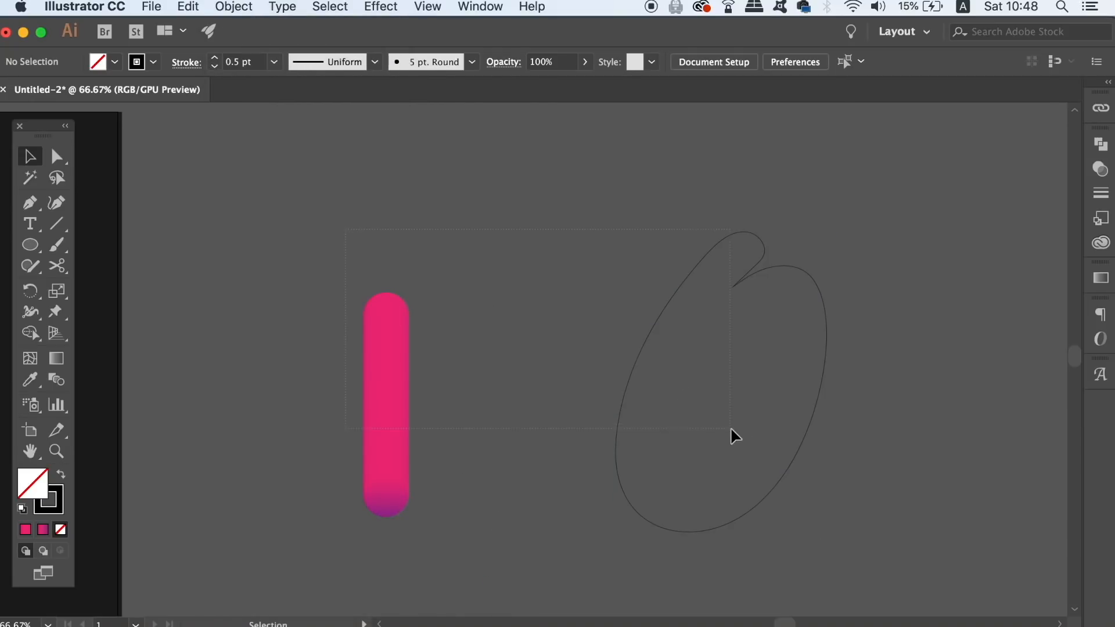
click(232, 7)
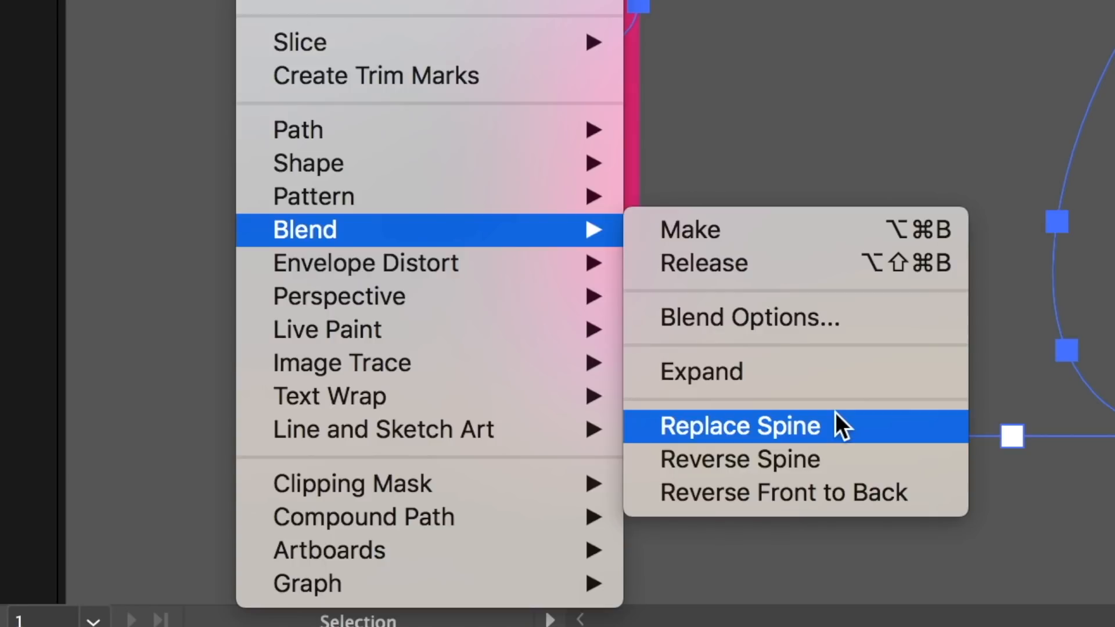
click(740, 425)
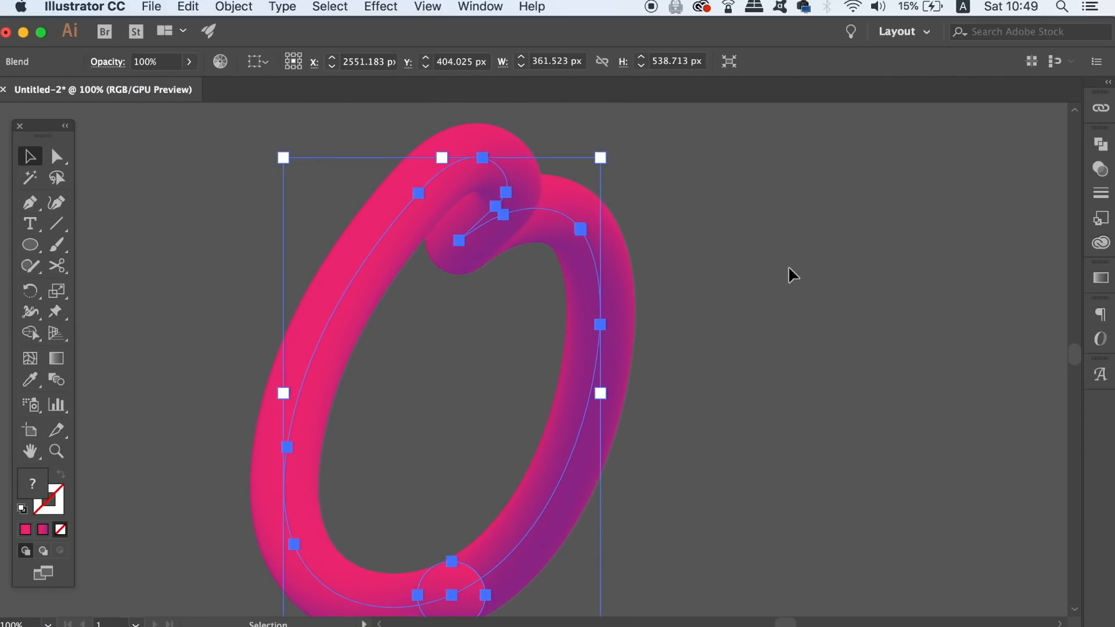
- Roughen the gradient O with Preview on, size 16% and detail 64
click(381, 7)
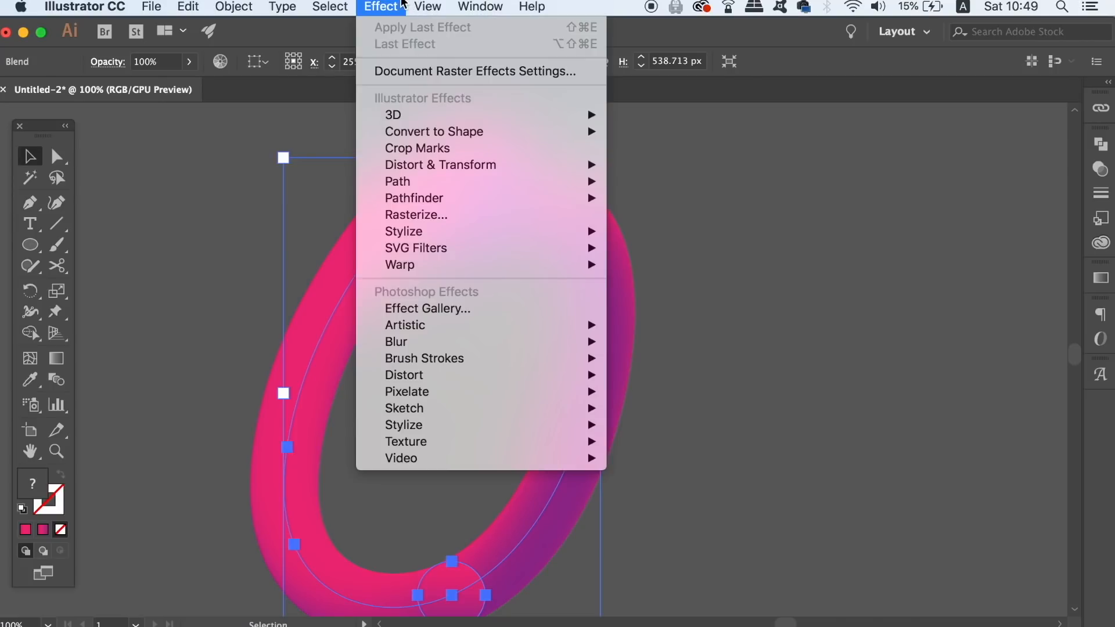
mouse_move(439, 164)
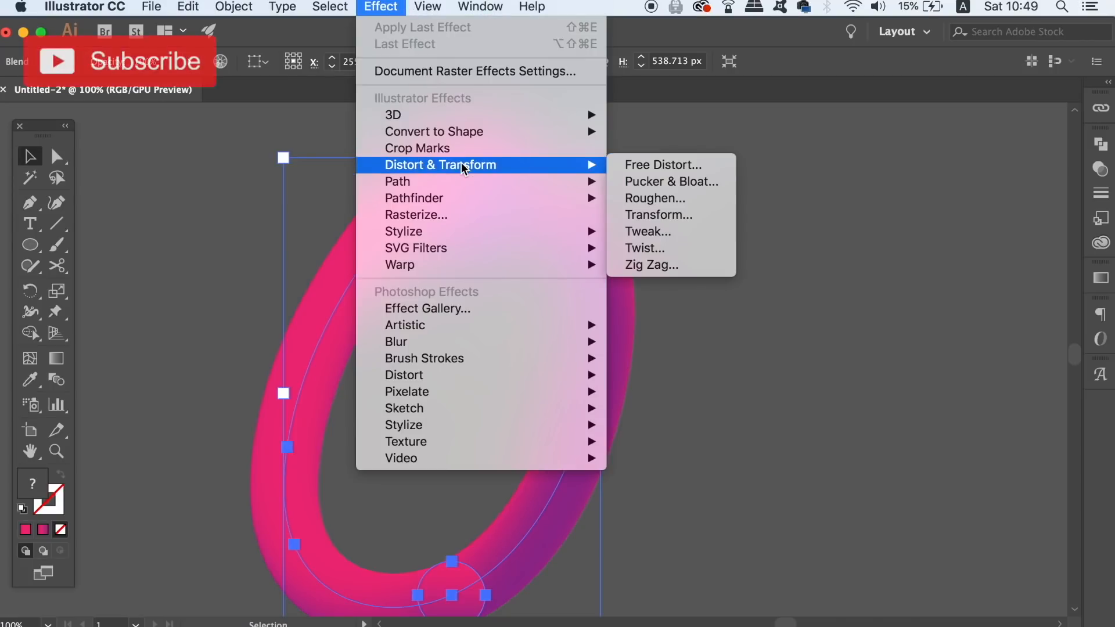
mouse_move(653, 198)
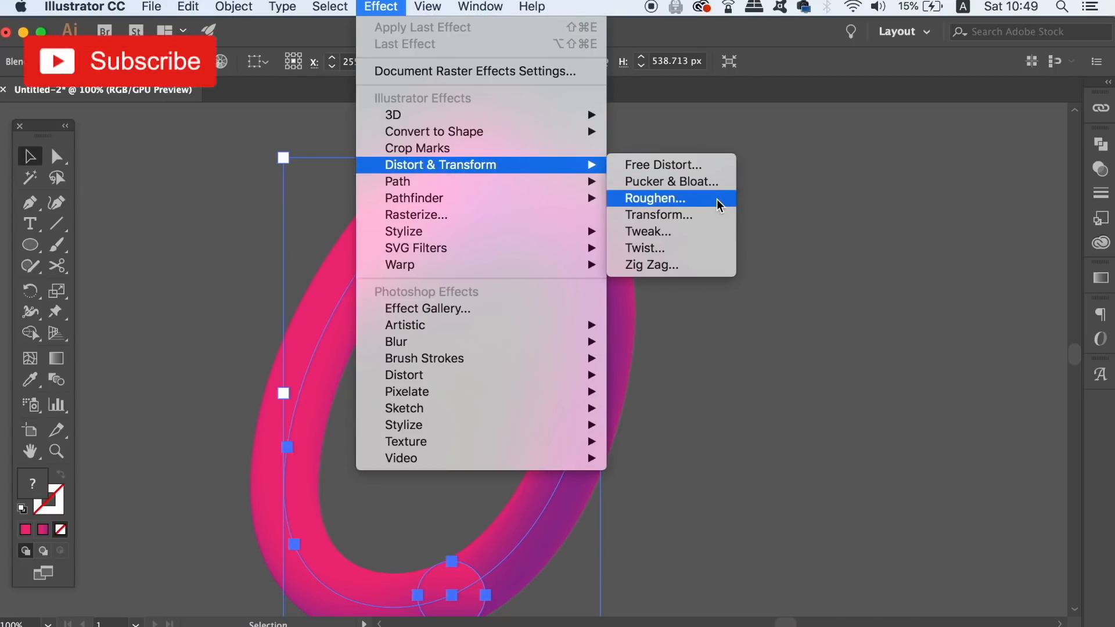
click(652, 199)
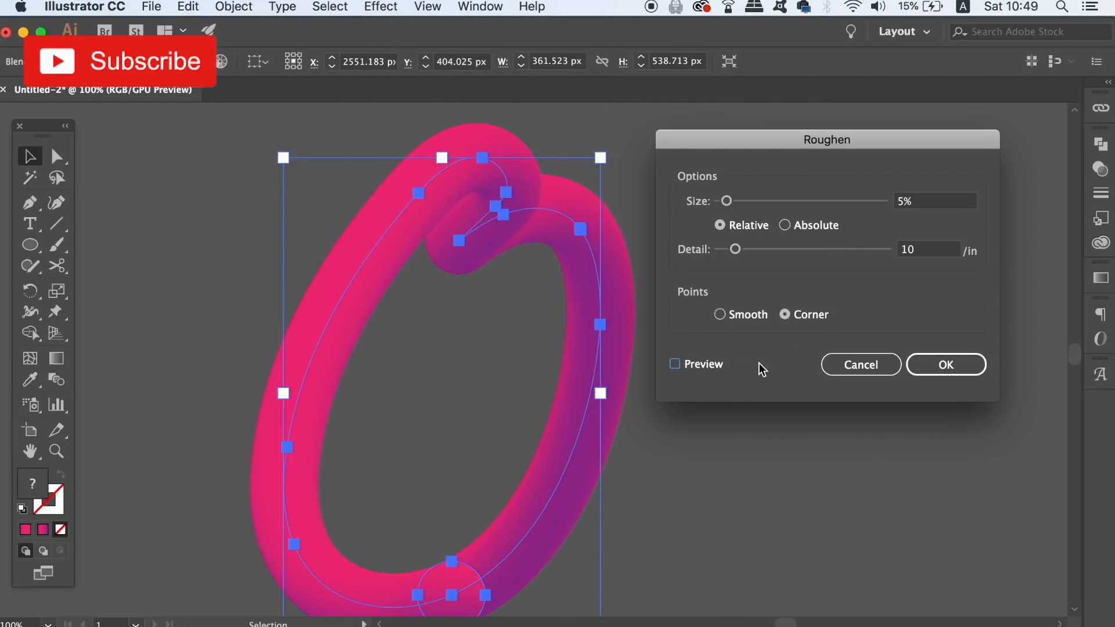
click(674, 363)
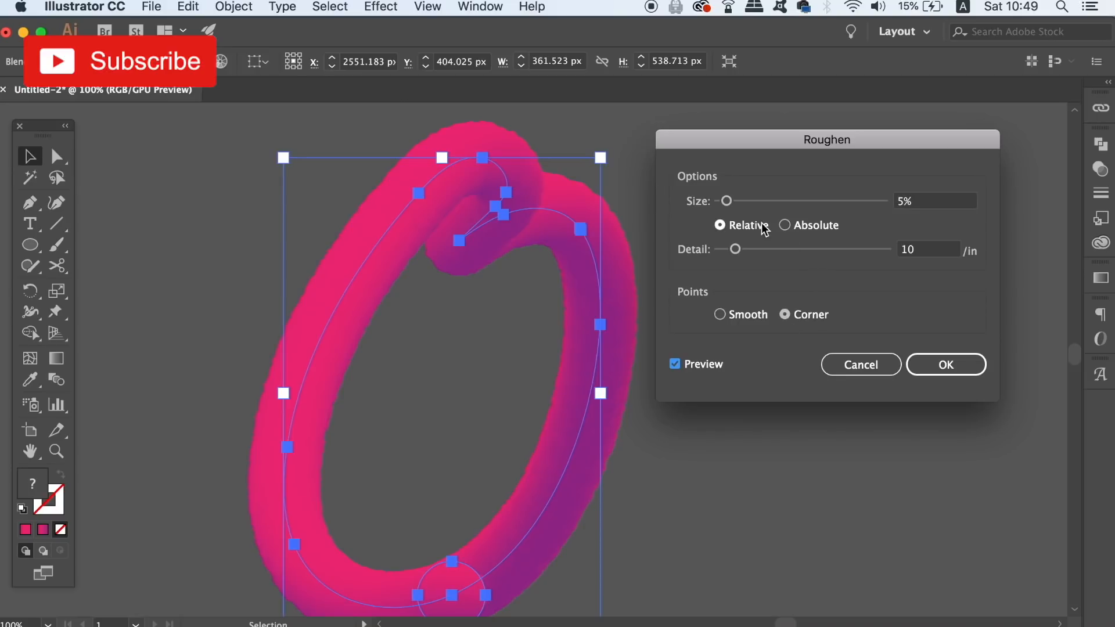
drag(726, 200, 746, 201)
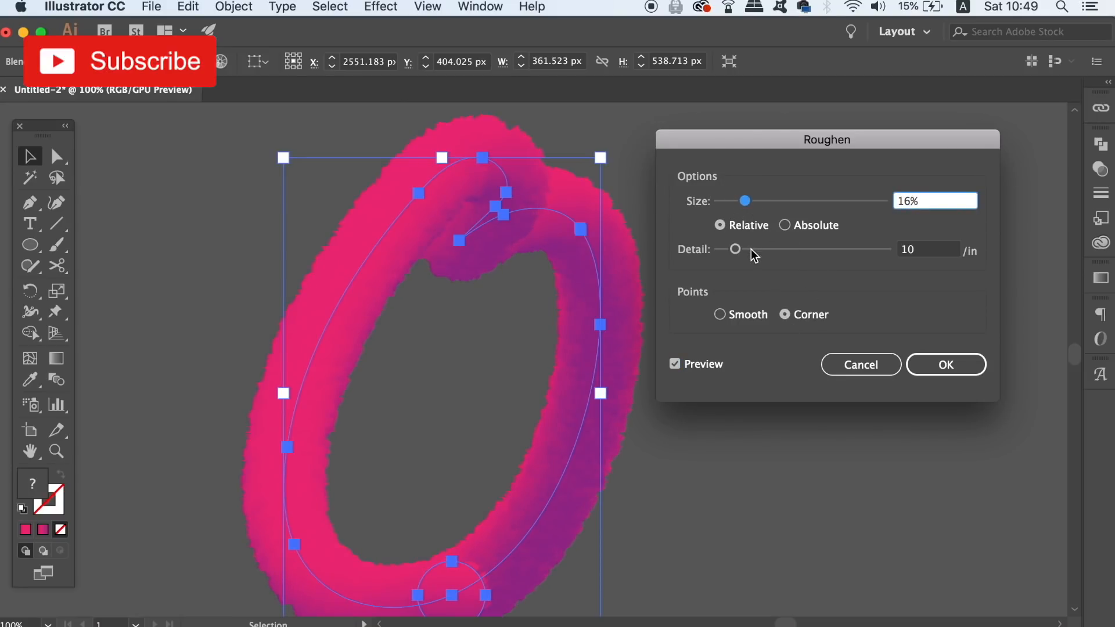
click(736, 249)
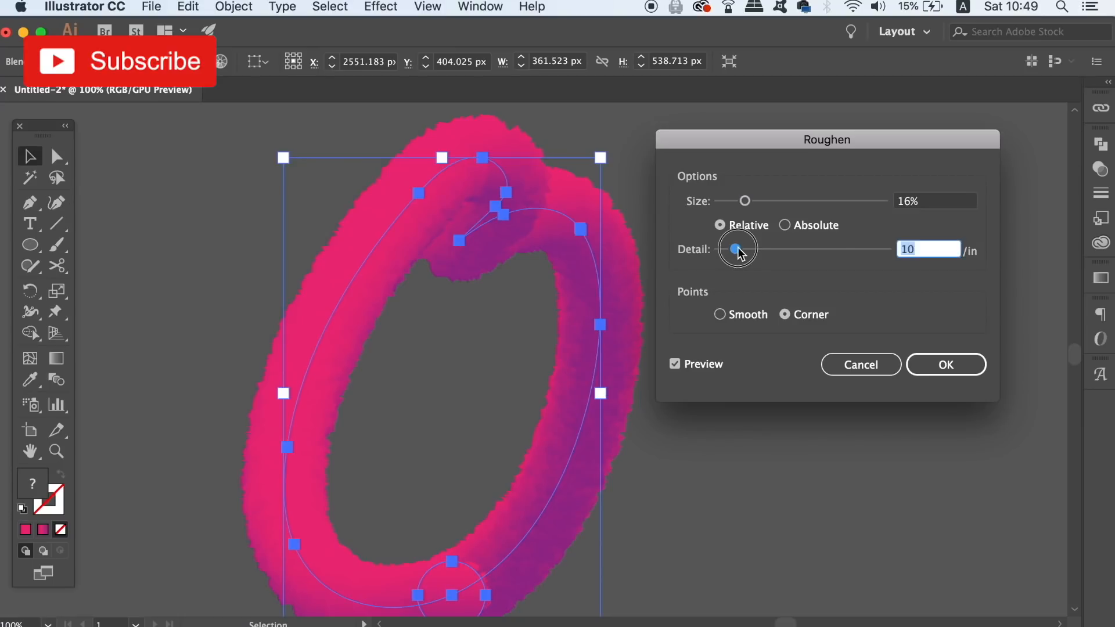
drag(737, 249, 747, 249)
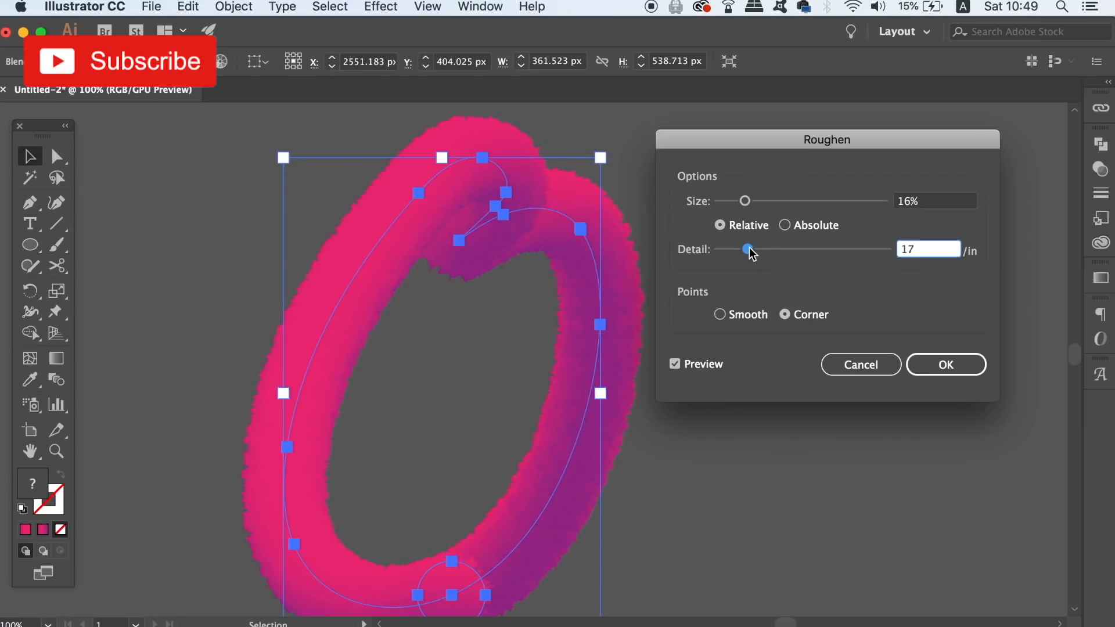
drag(745, 249, 825, 249)
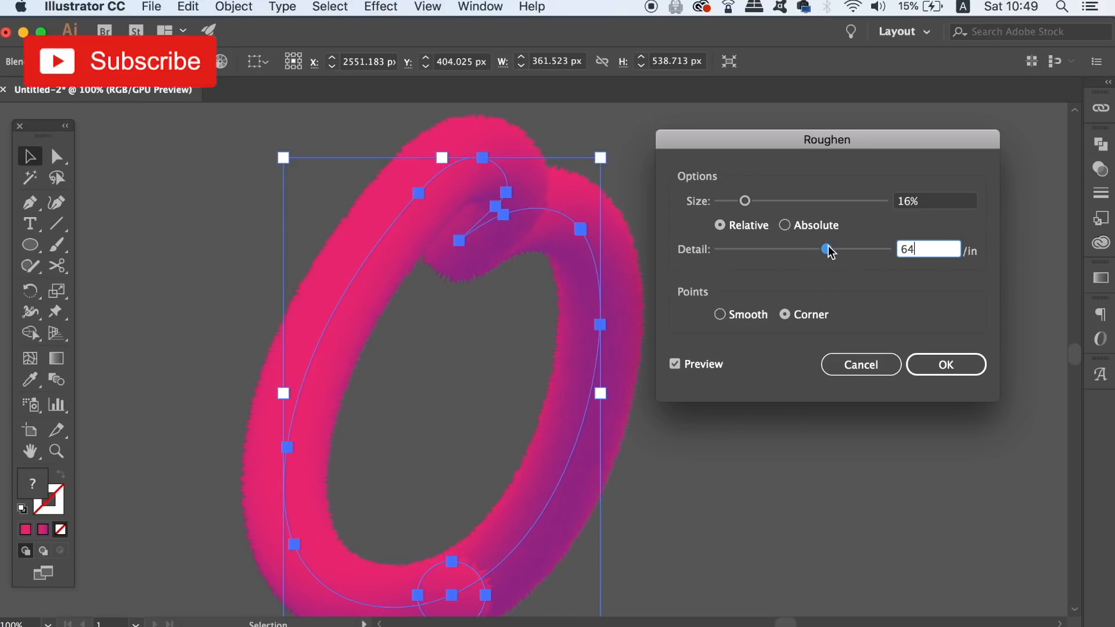
- Keep Relative size and Corner points, then apply the Roughen effect
click(784, 224)
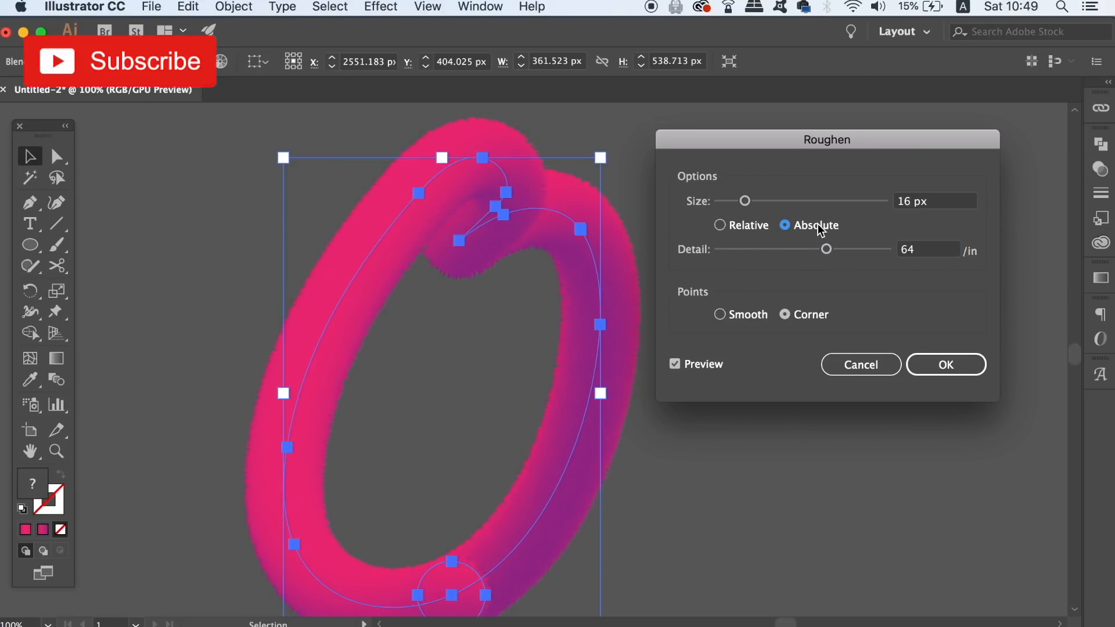
click(720, 224)
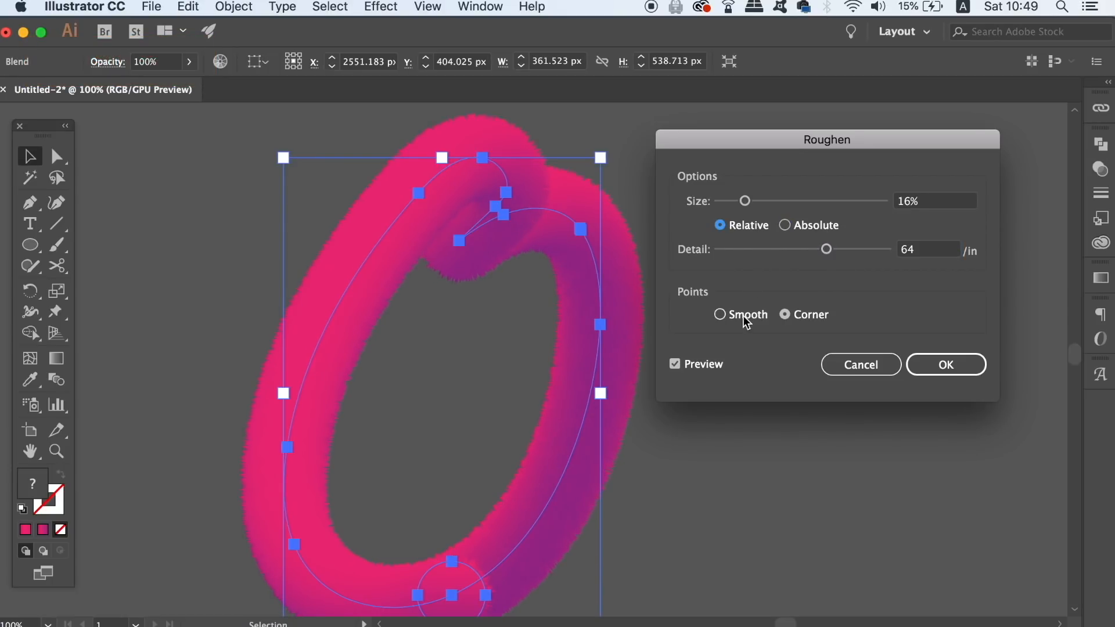
click(720, 315)
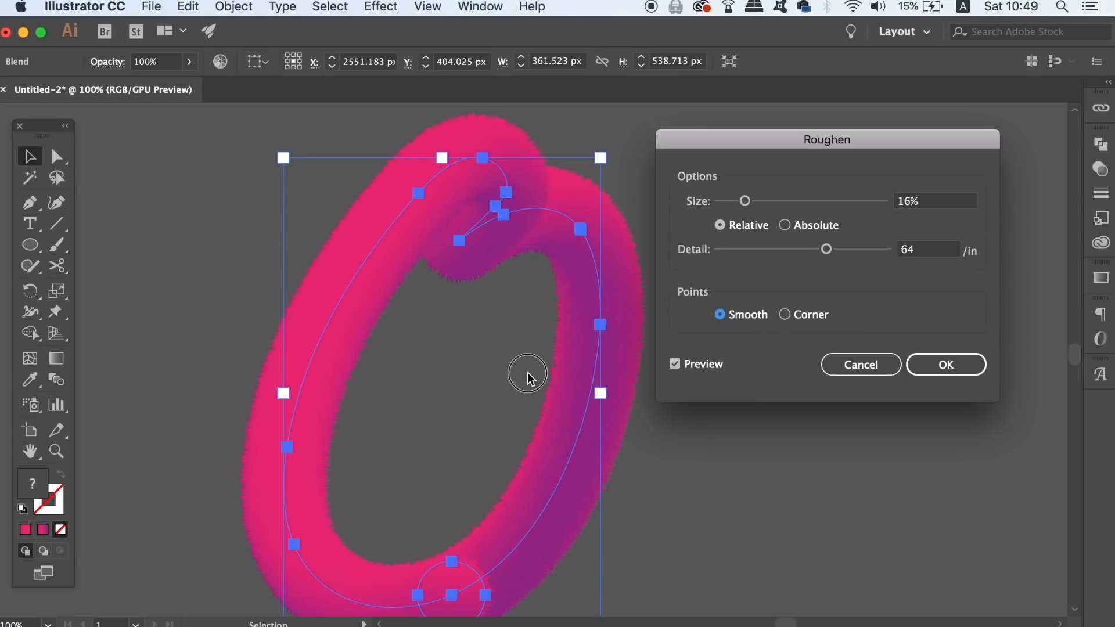
click(785, 315)
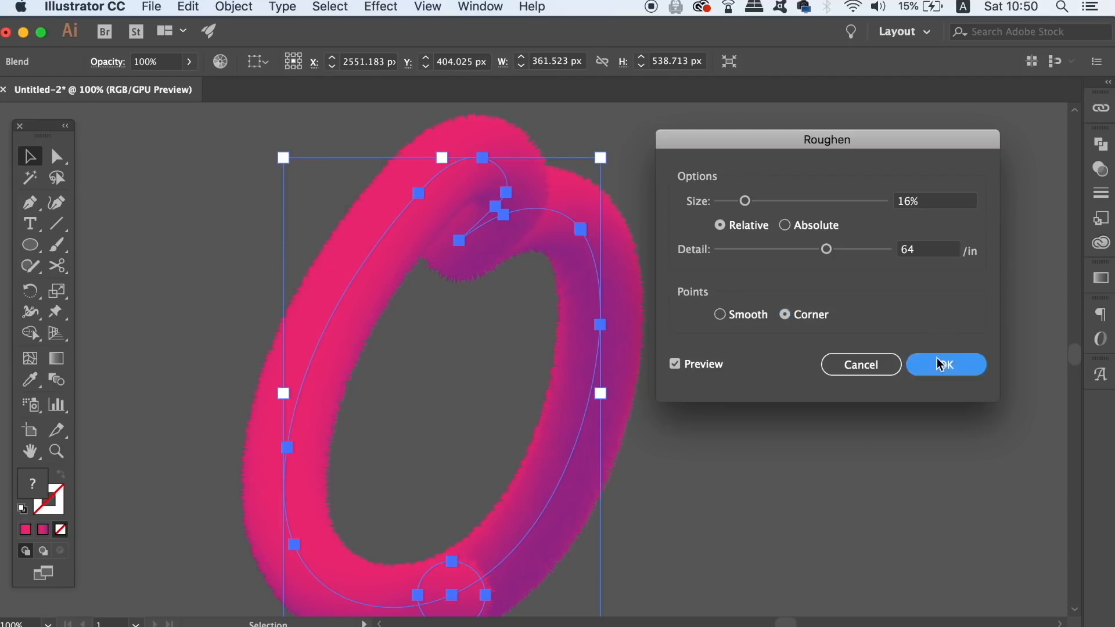
click(945, 363)
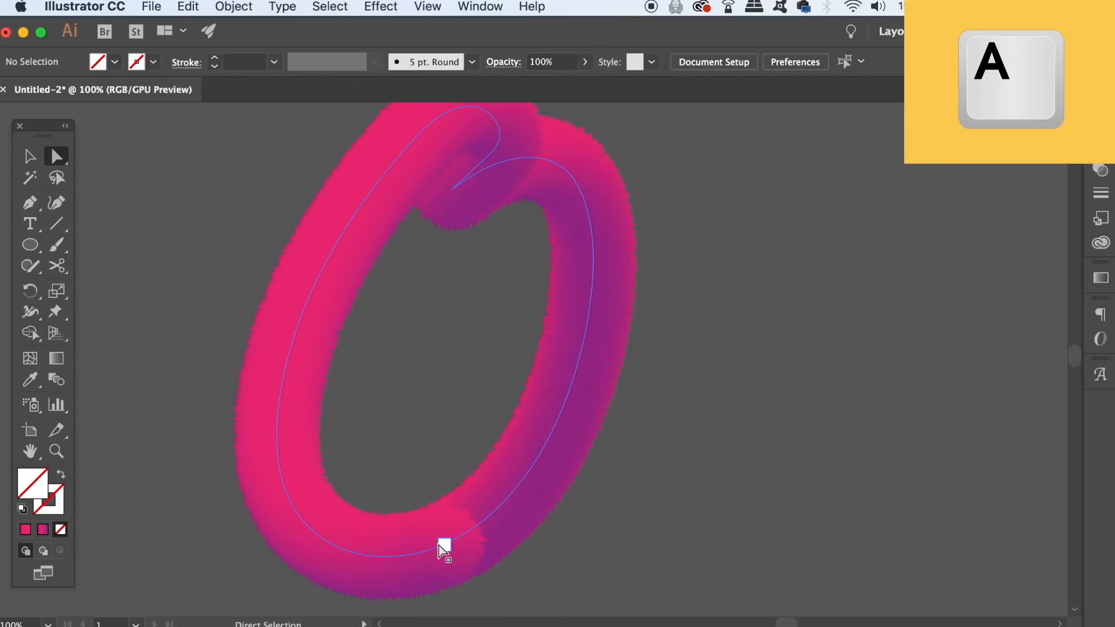
- Move the O's bottom anchor up-right and adjust its curve into a tail
drag(445, 545, 477, 545)
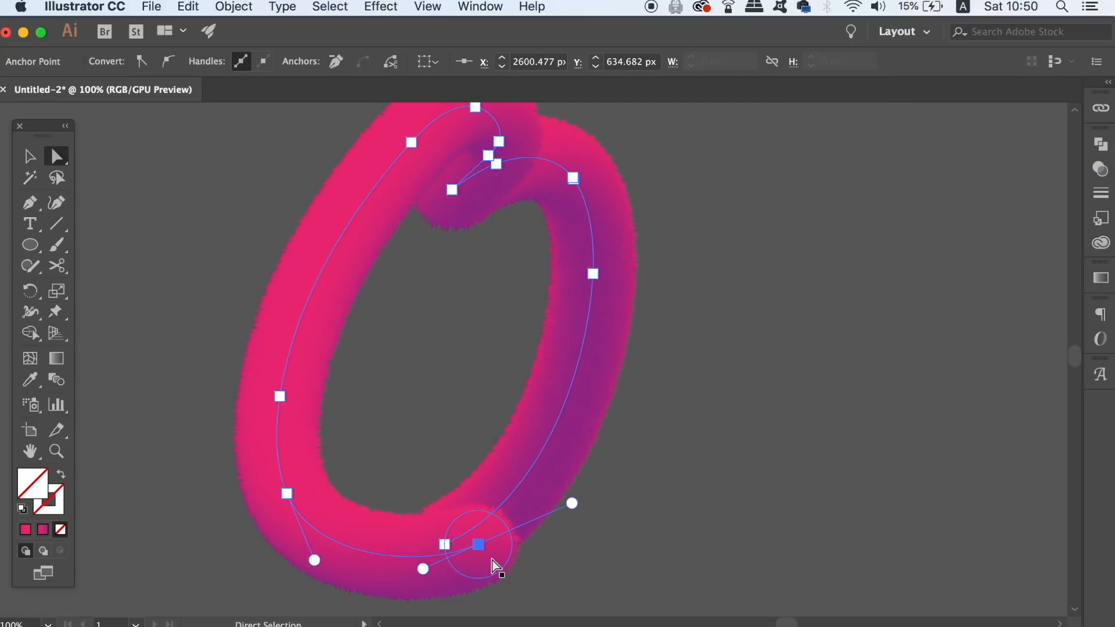
drag(477, 543, 543, 511)
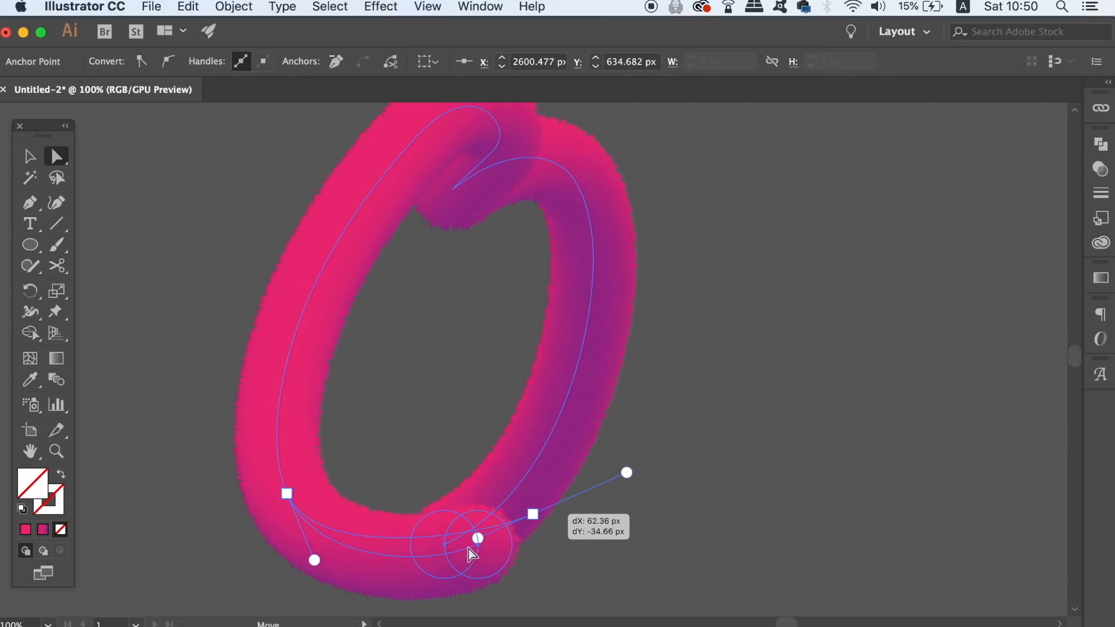
drag(477, 537, 418, 595)
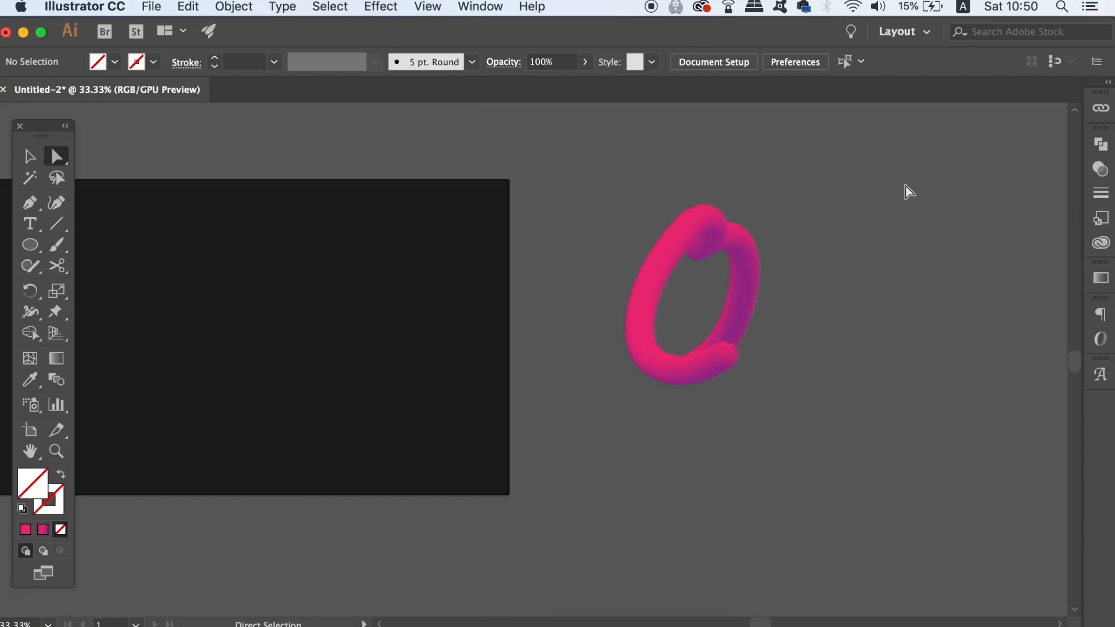
click(31, 155)
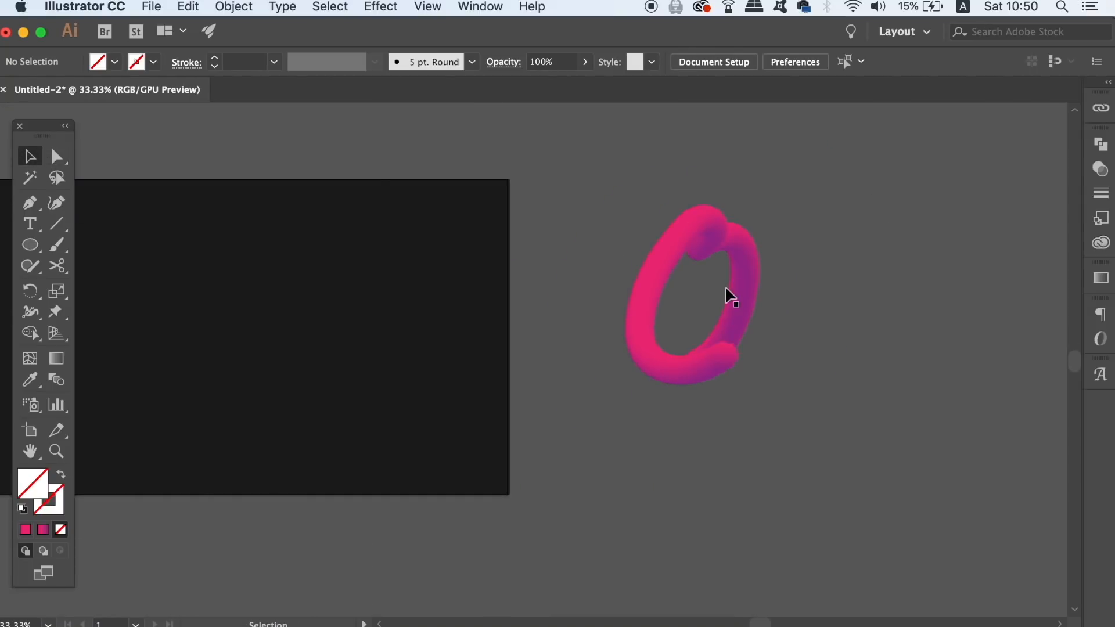